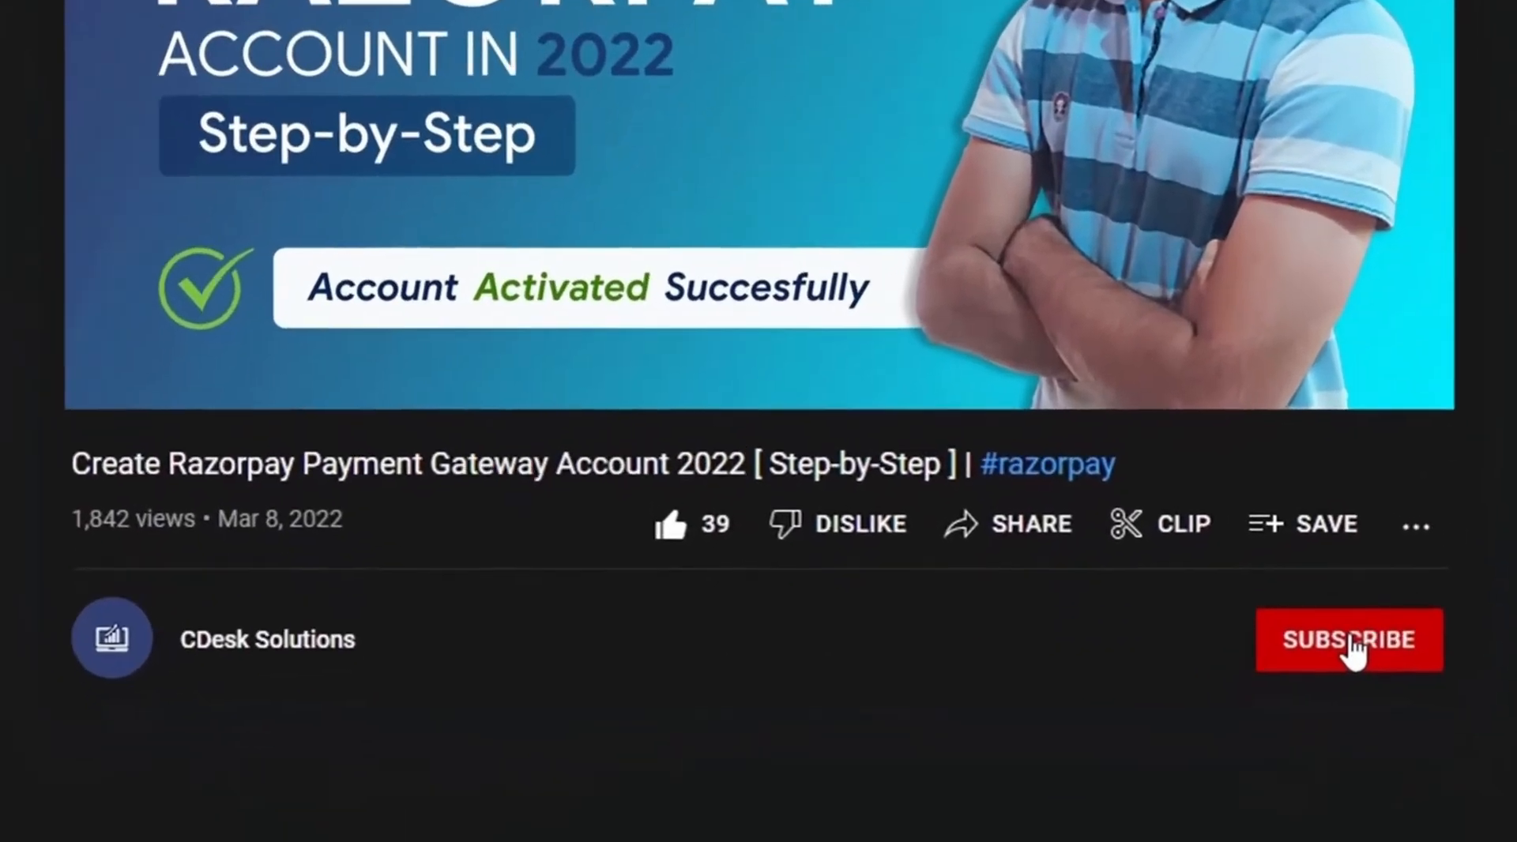
Search 'preloader' in Add Plugins, install Preloader Plus and activate it
left_click(1348, 638)
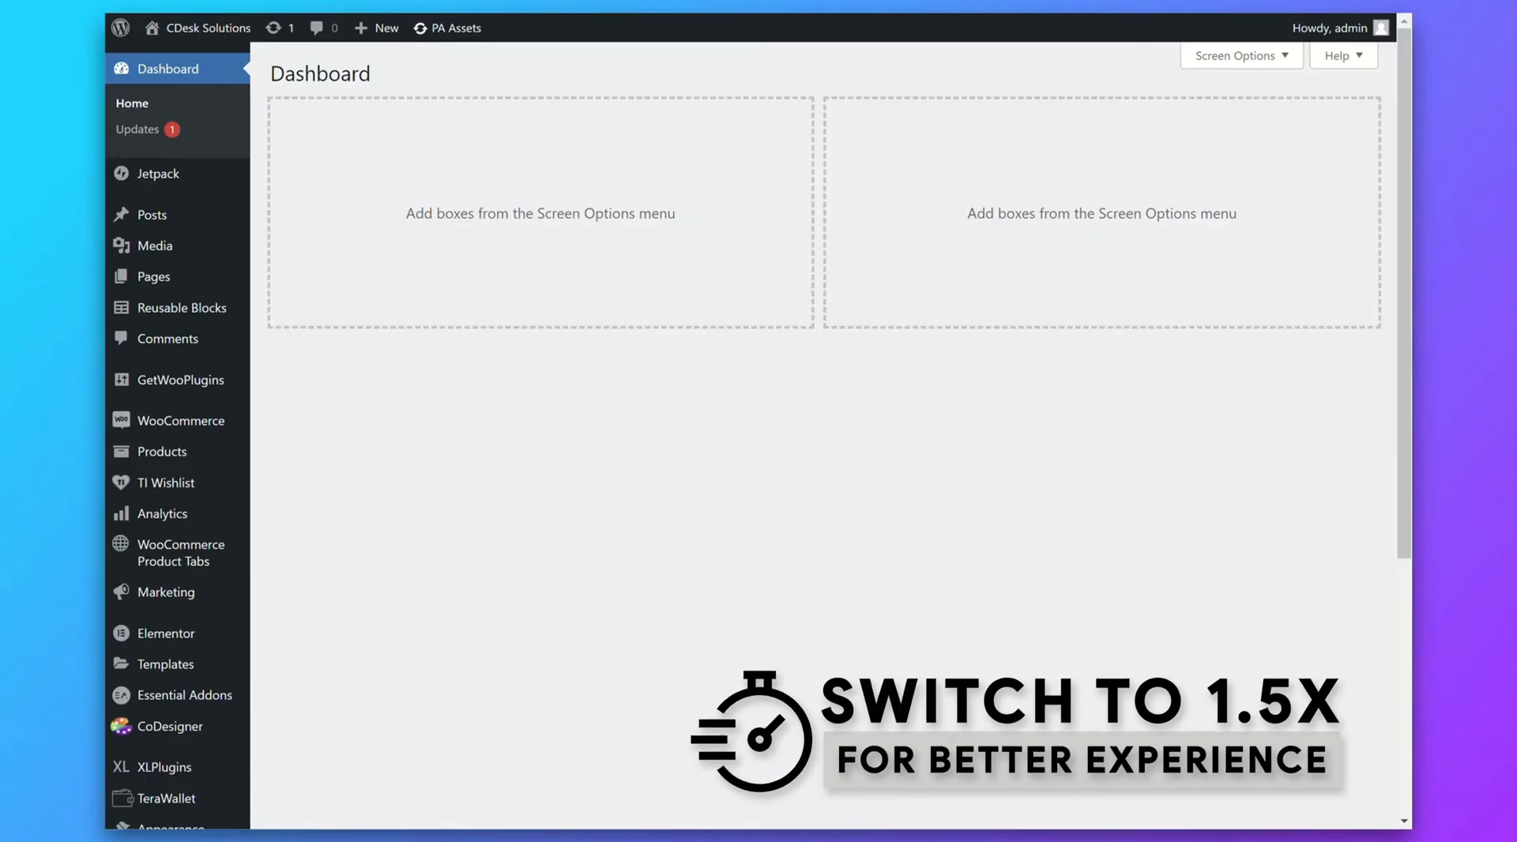
mouse_move(180, 420)
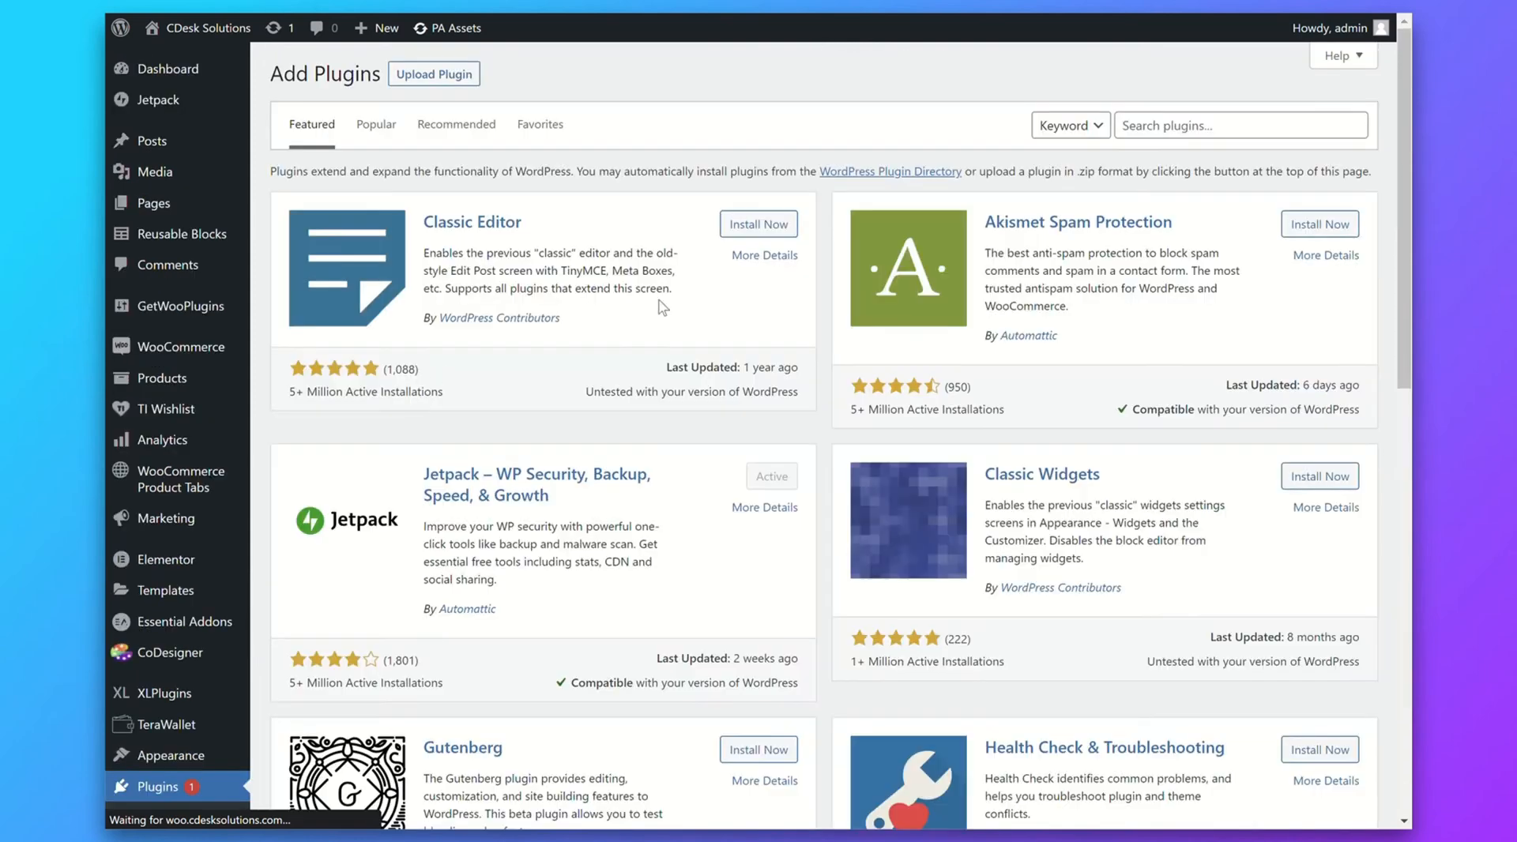
type("preloader")
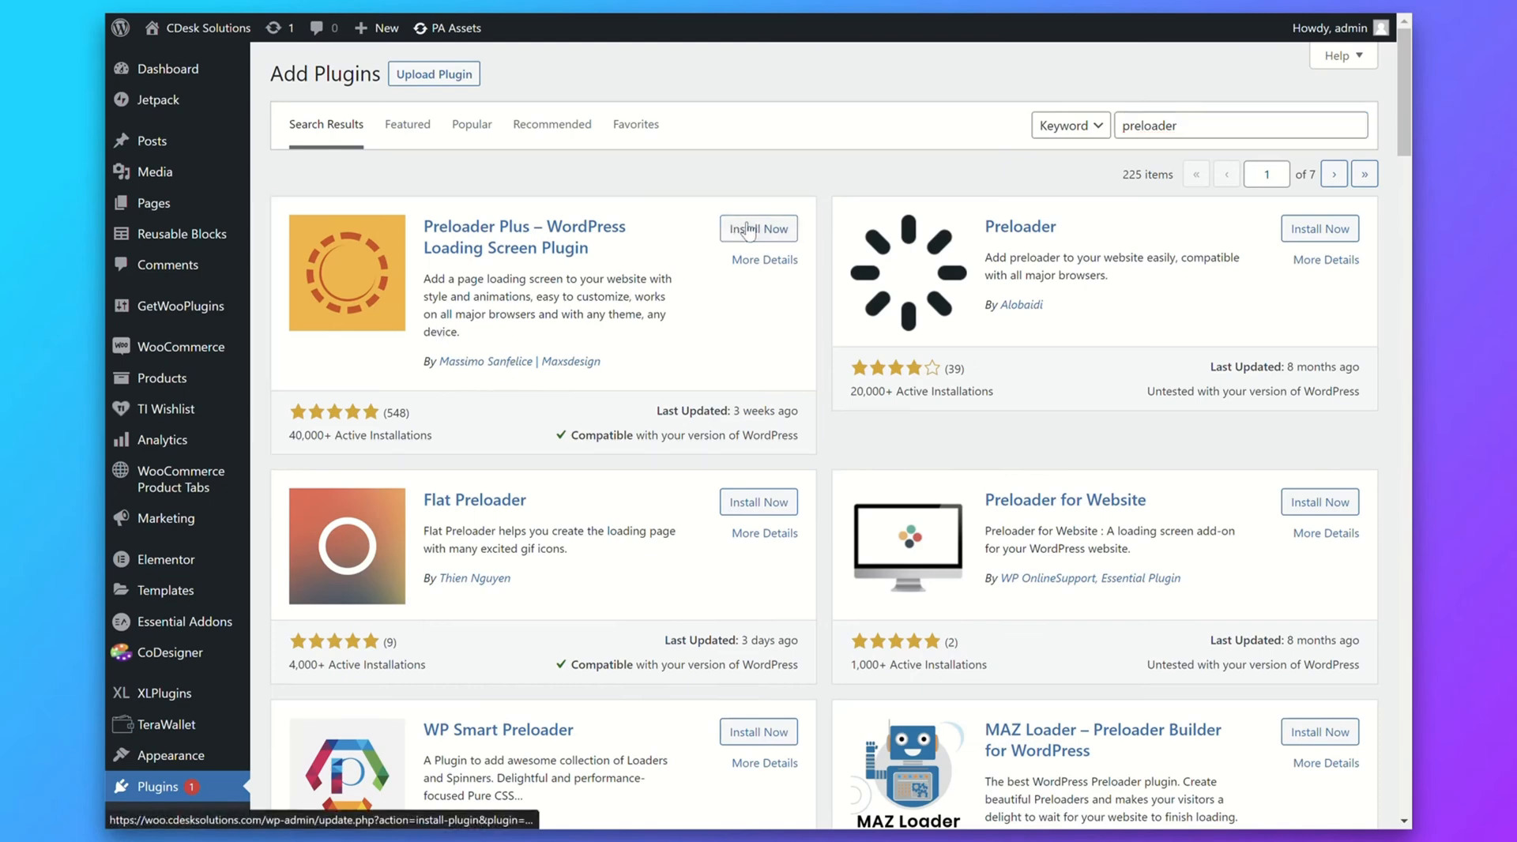
left_click(757, 229)
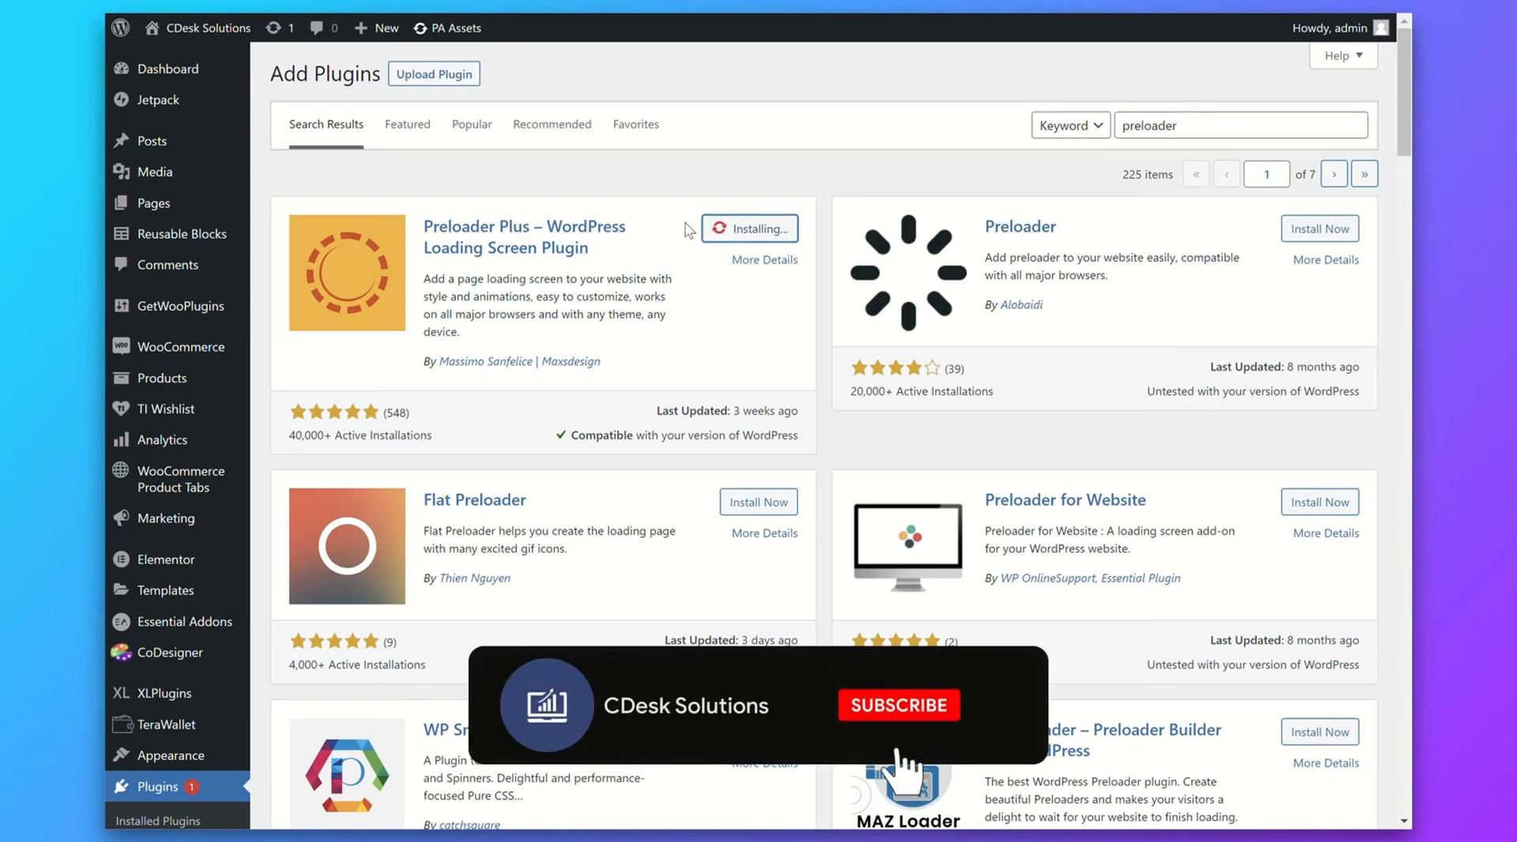
left_click(897, 704)
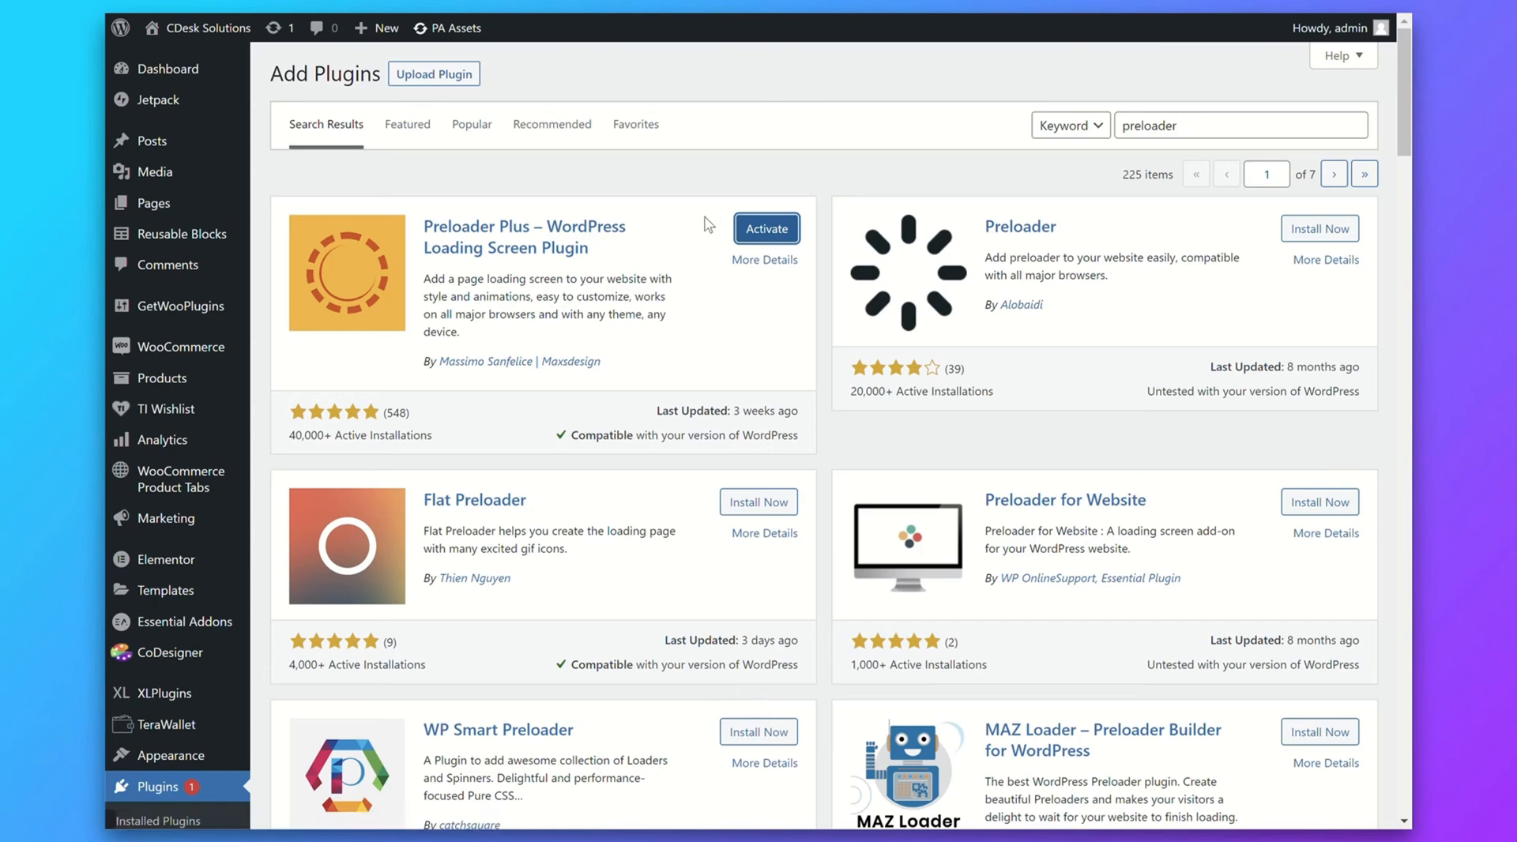
mouse_move(713, 229)
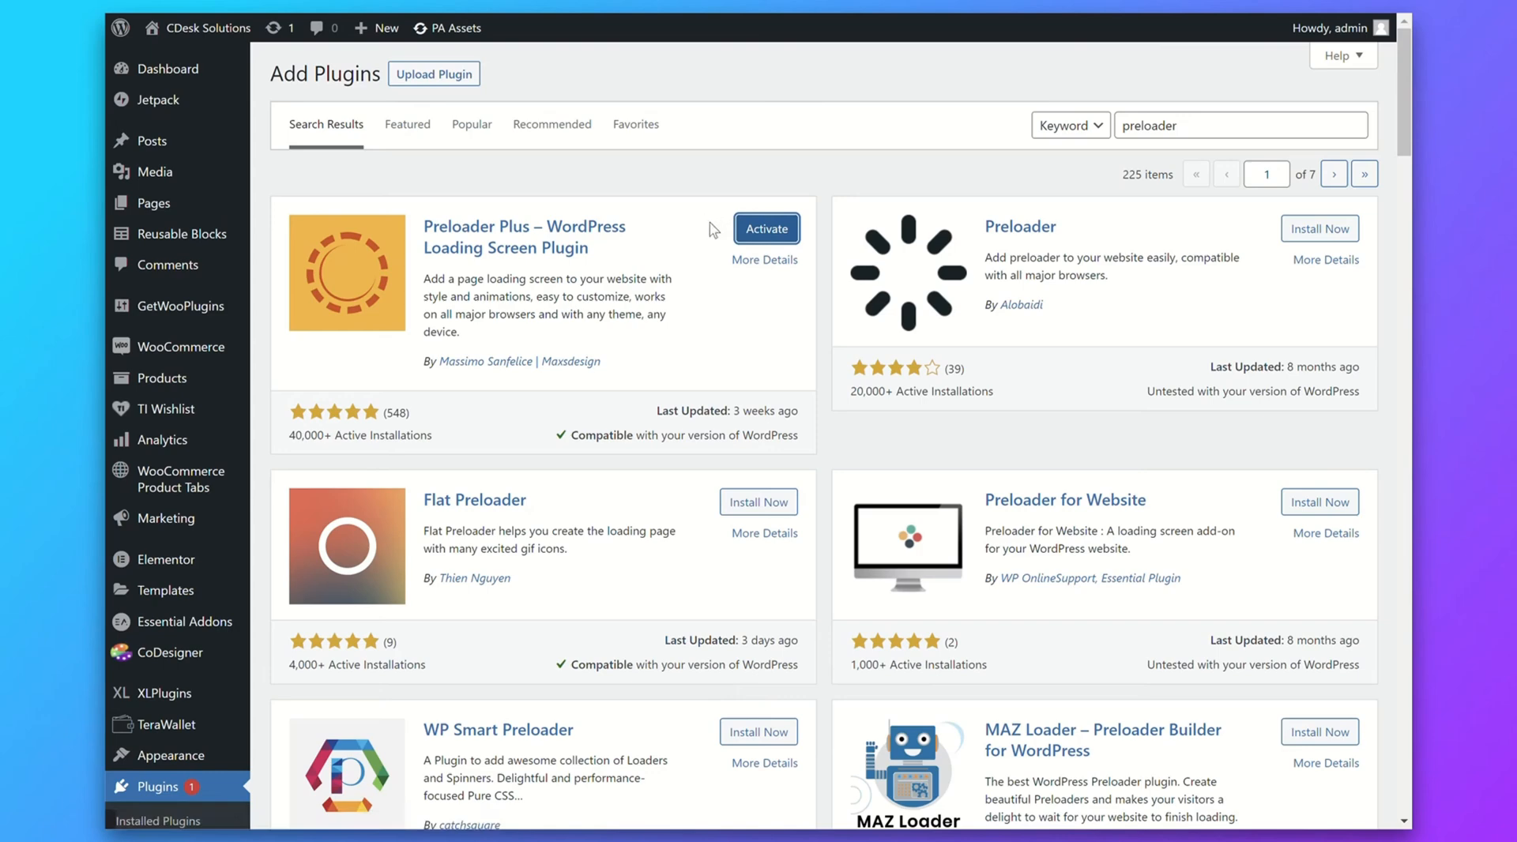
left_click(767, 230)
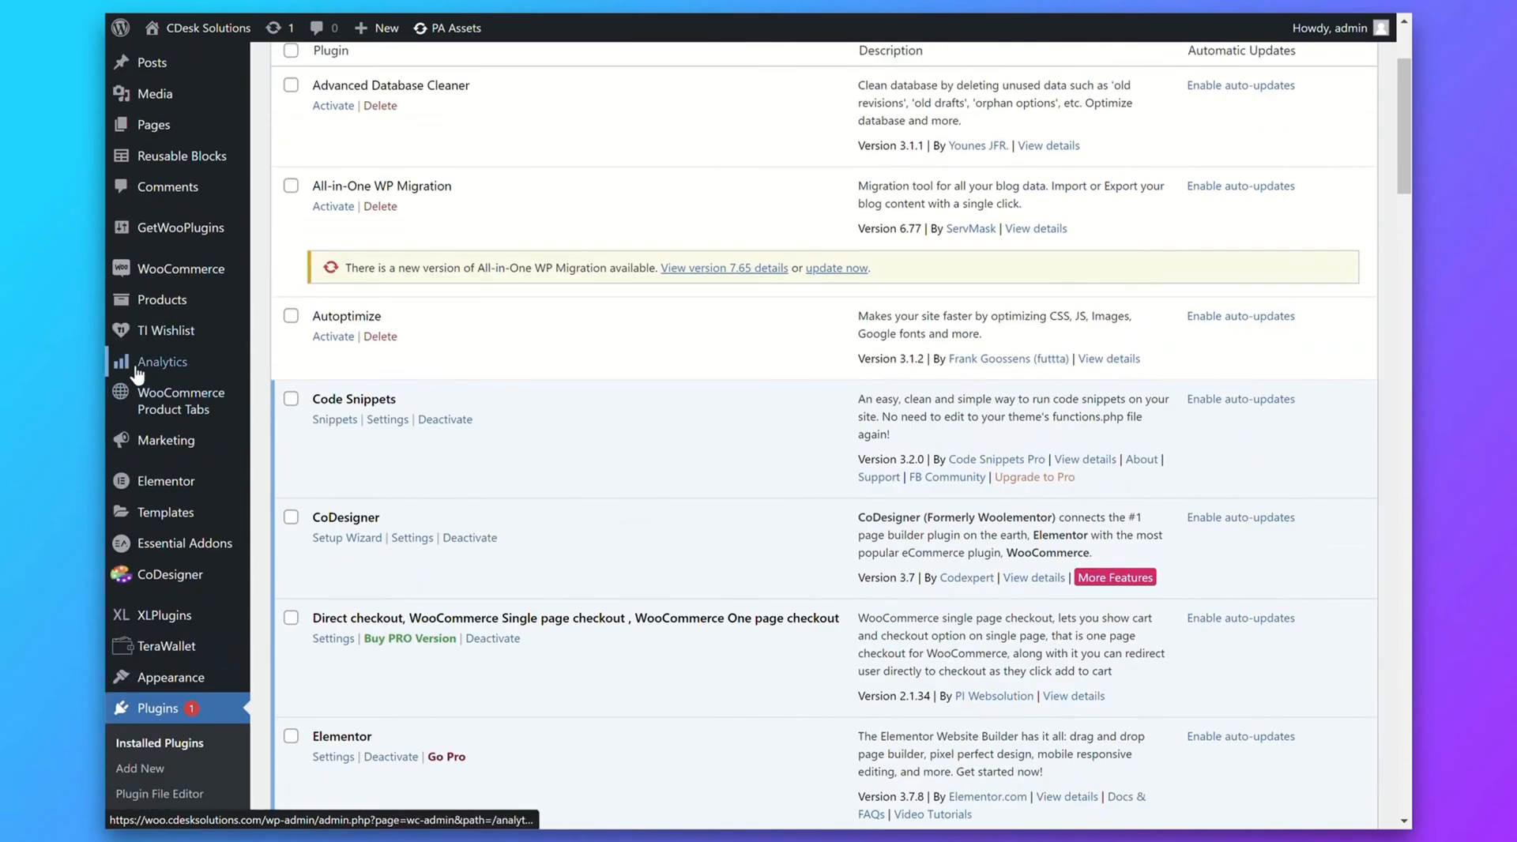
mouse_move(163, 362)
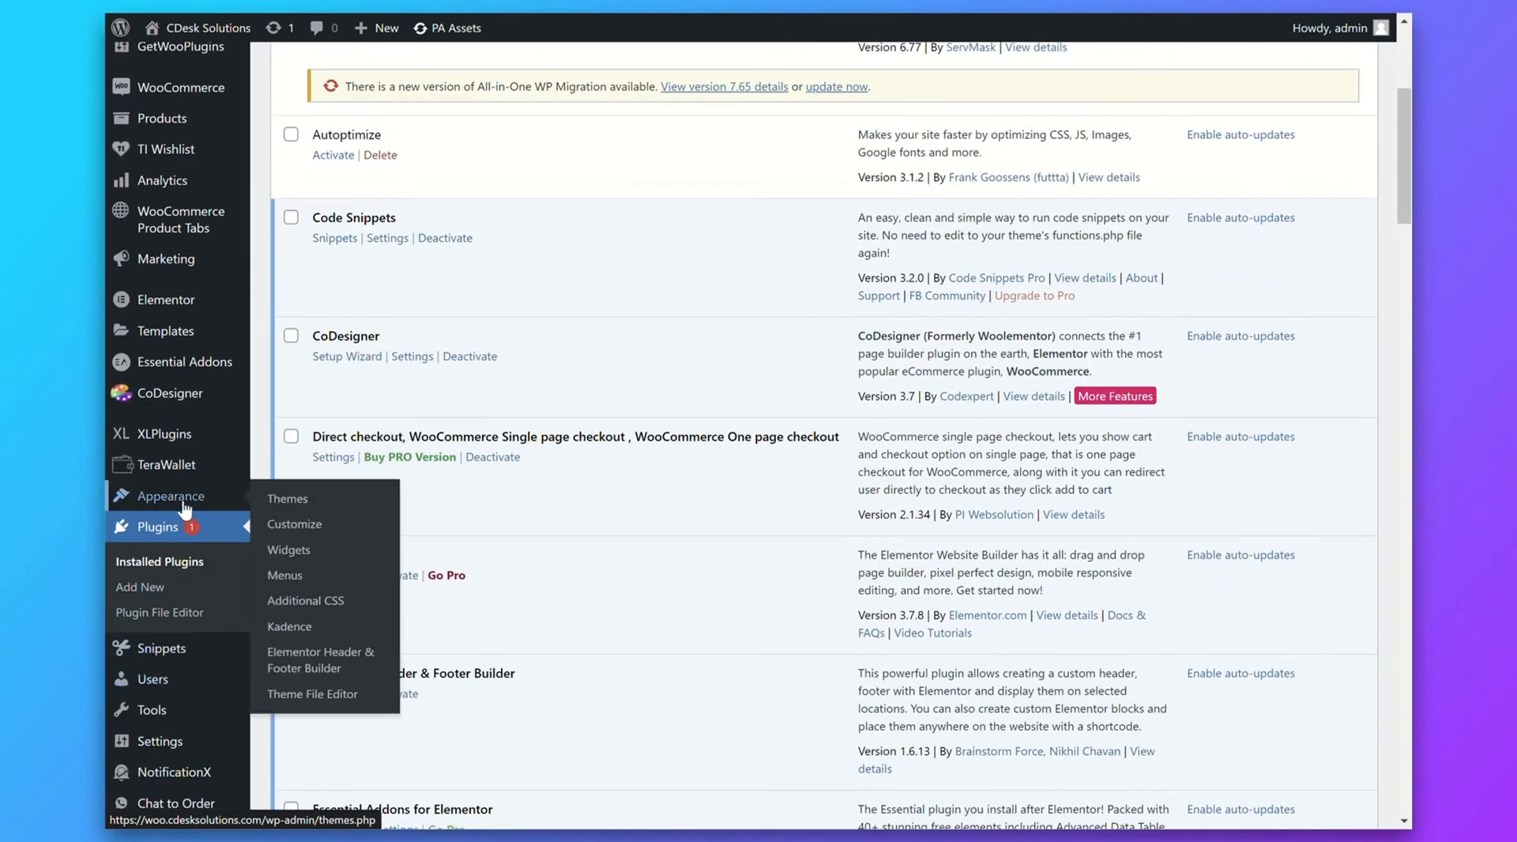
mouse_move(294, 525)
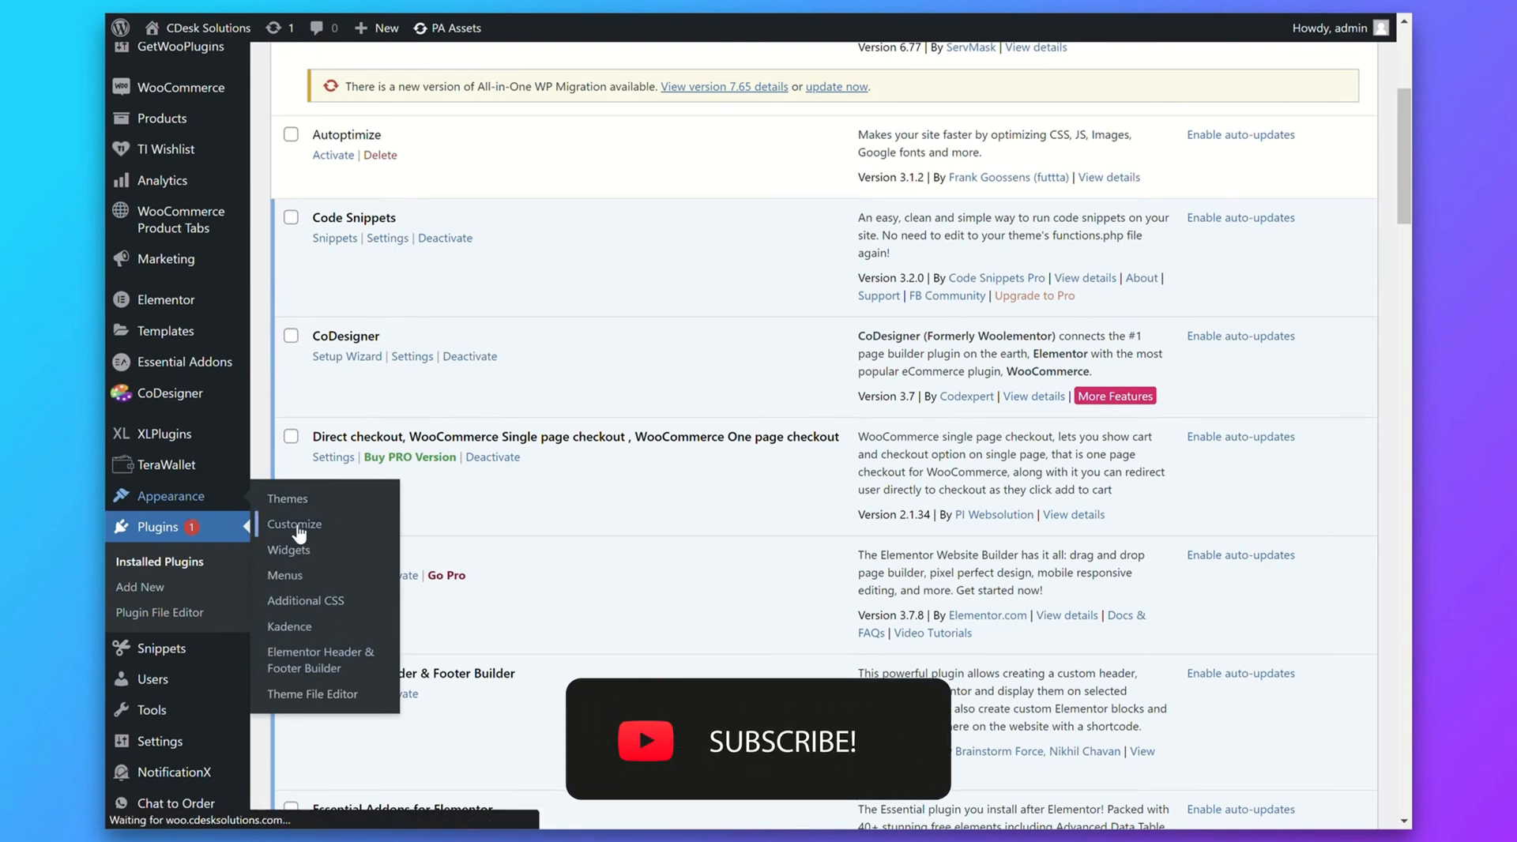
Launch the theme customizer for the CDesk Solutions store from Appearance
left_click(294, 525)
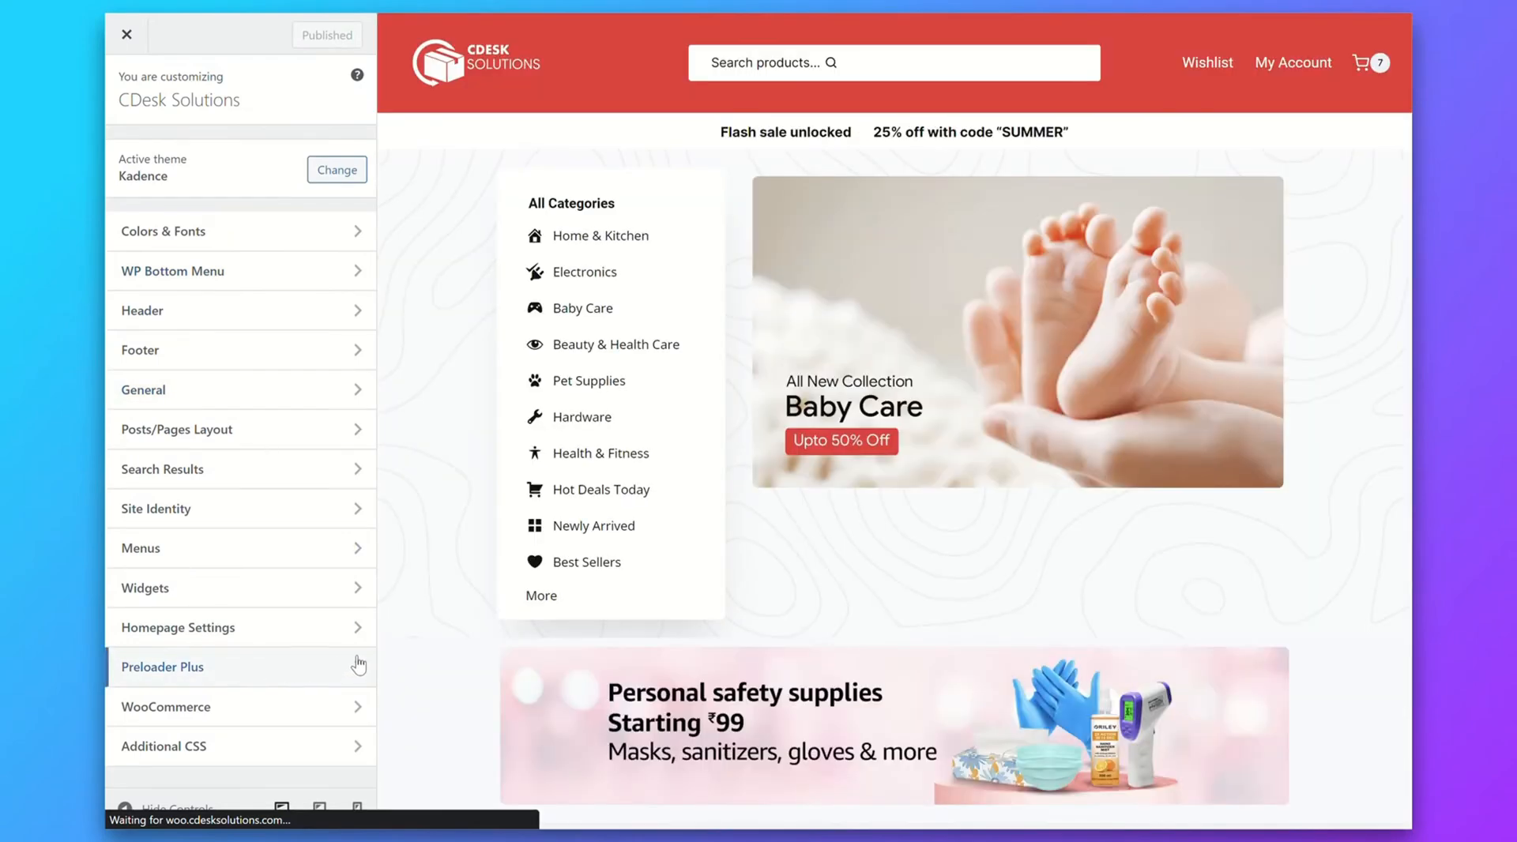
In Preloader Plus Settings, limit the preloader to the front page and show it on every visit
left_click(161, 667)
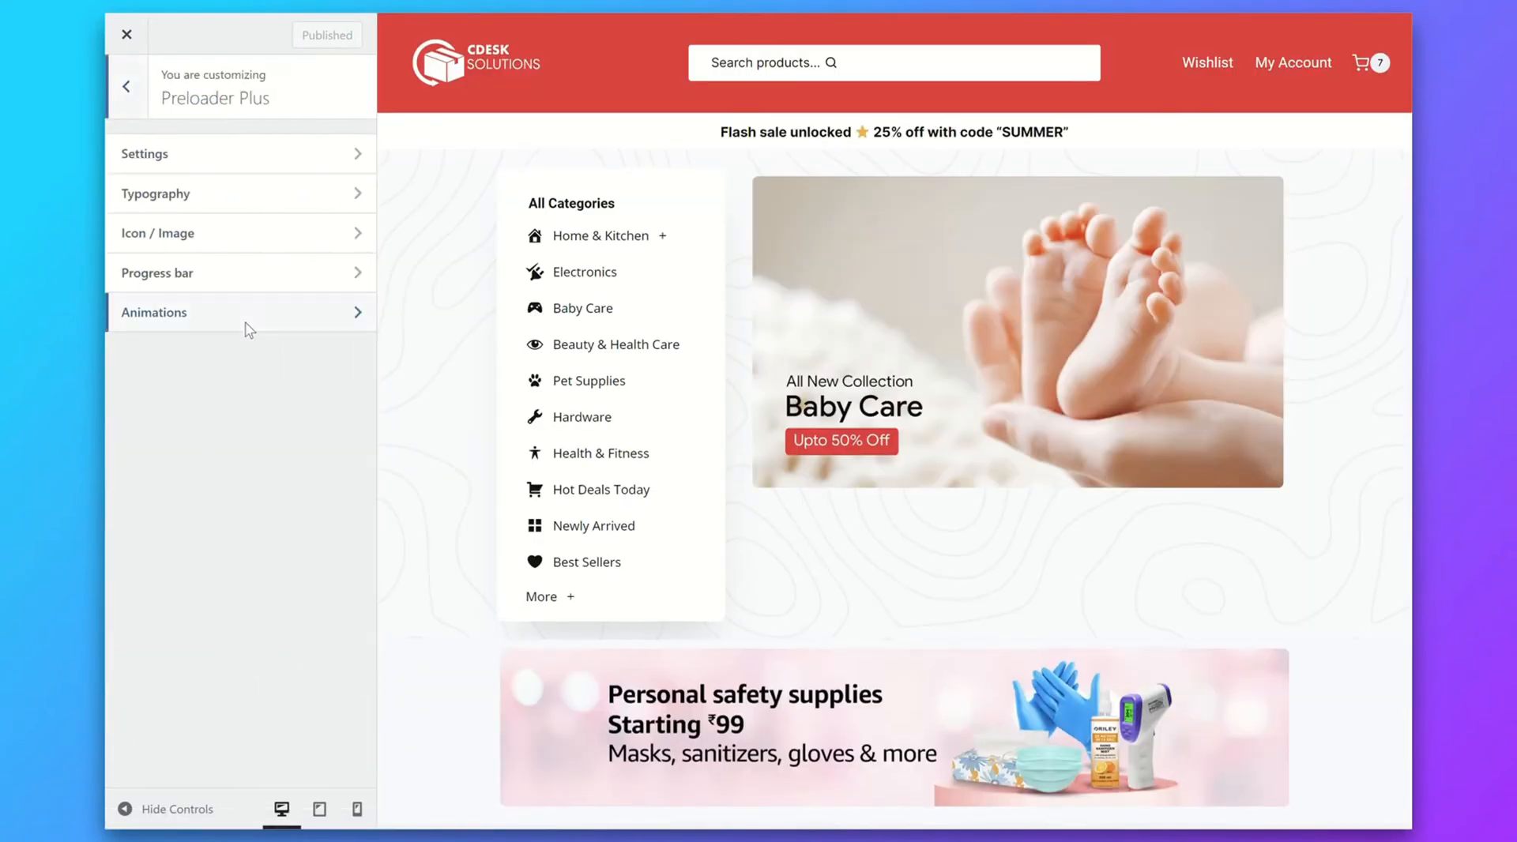
left_click(144, 153)
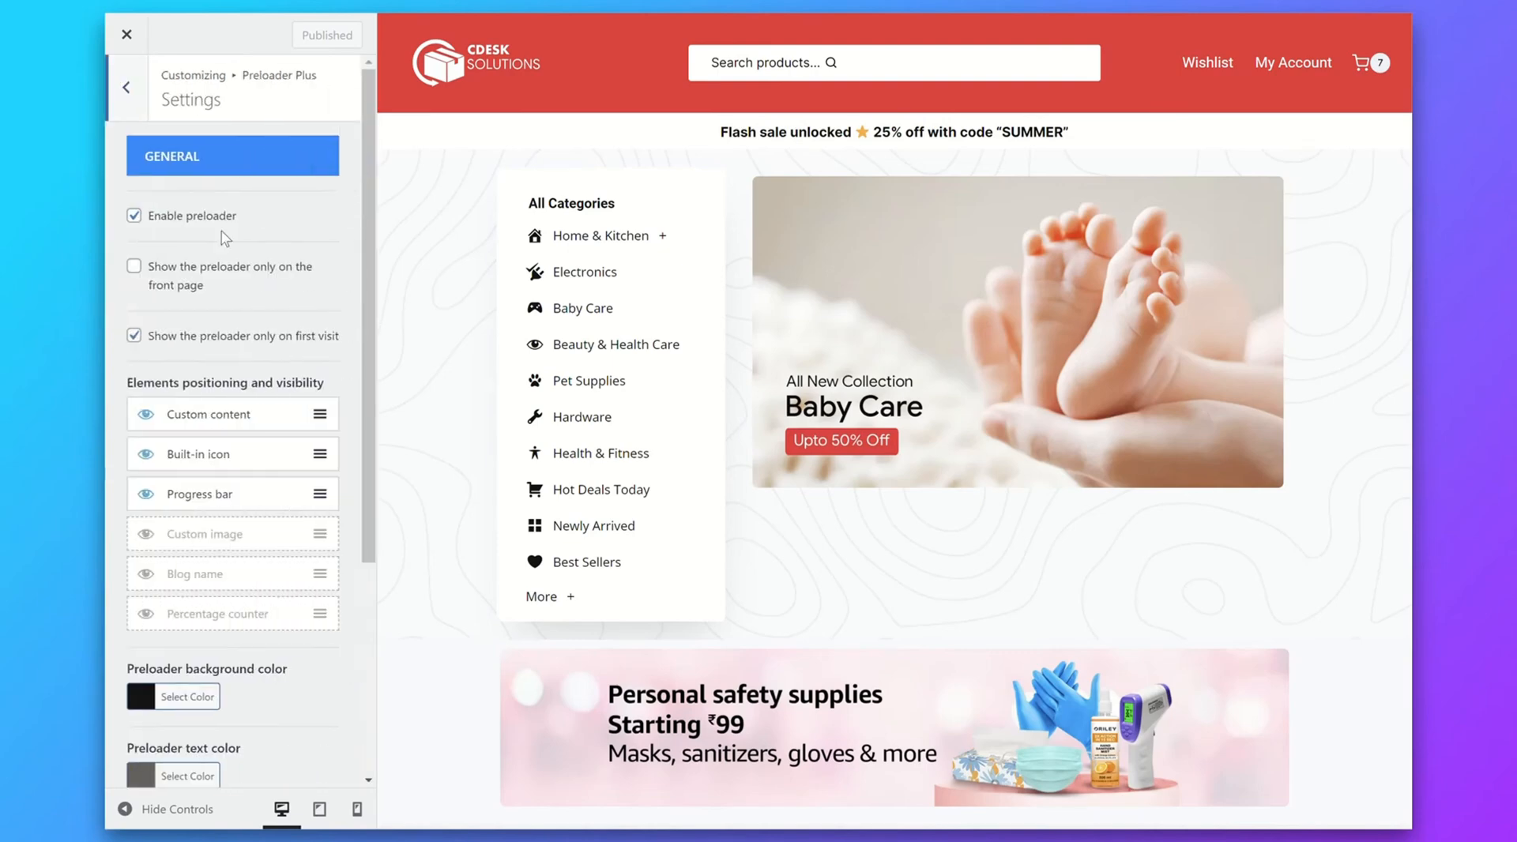
mouse_move(224, 280)
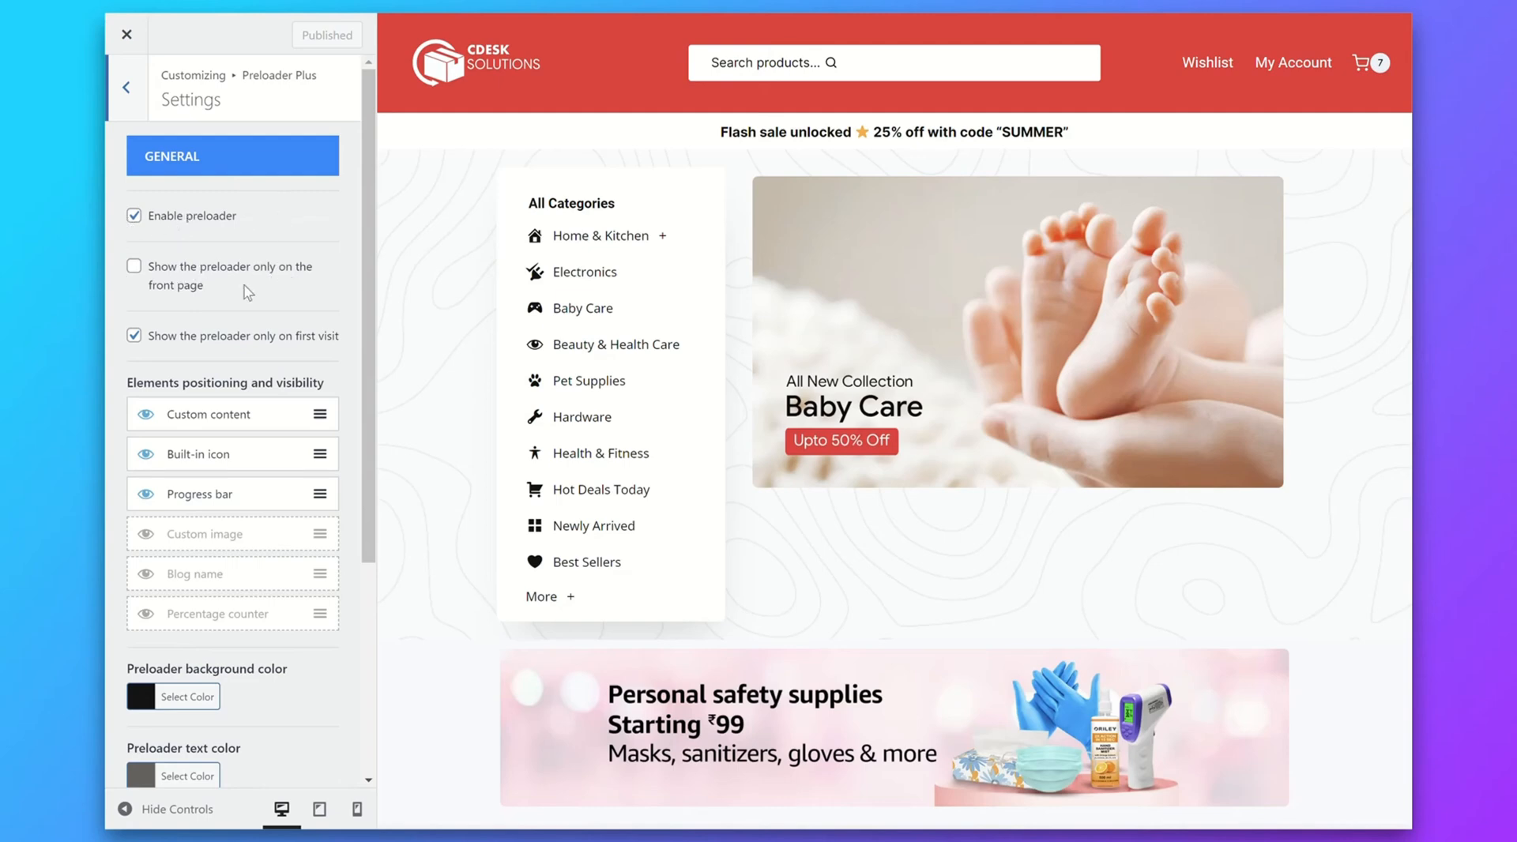
left_click(133, 265)
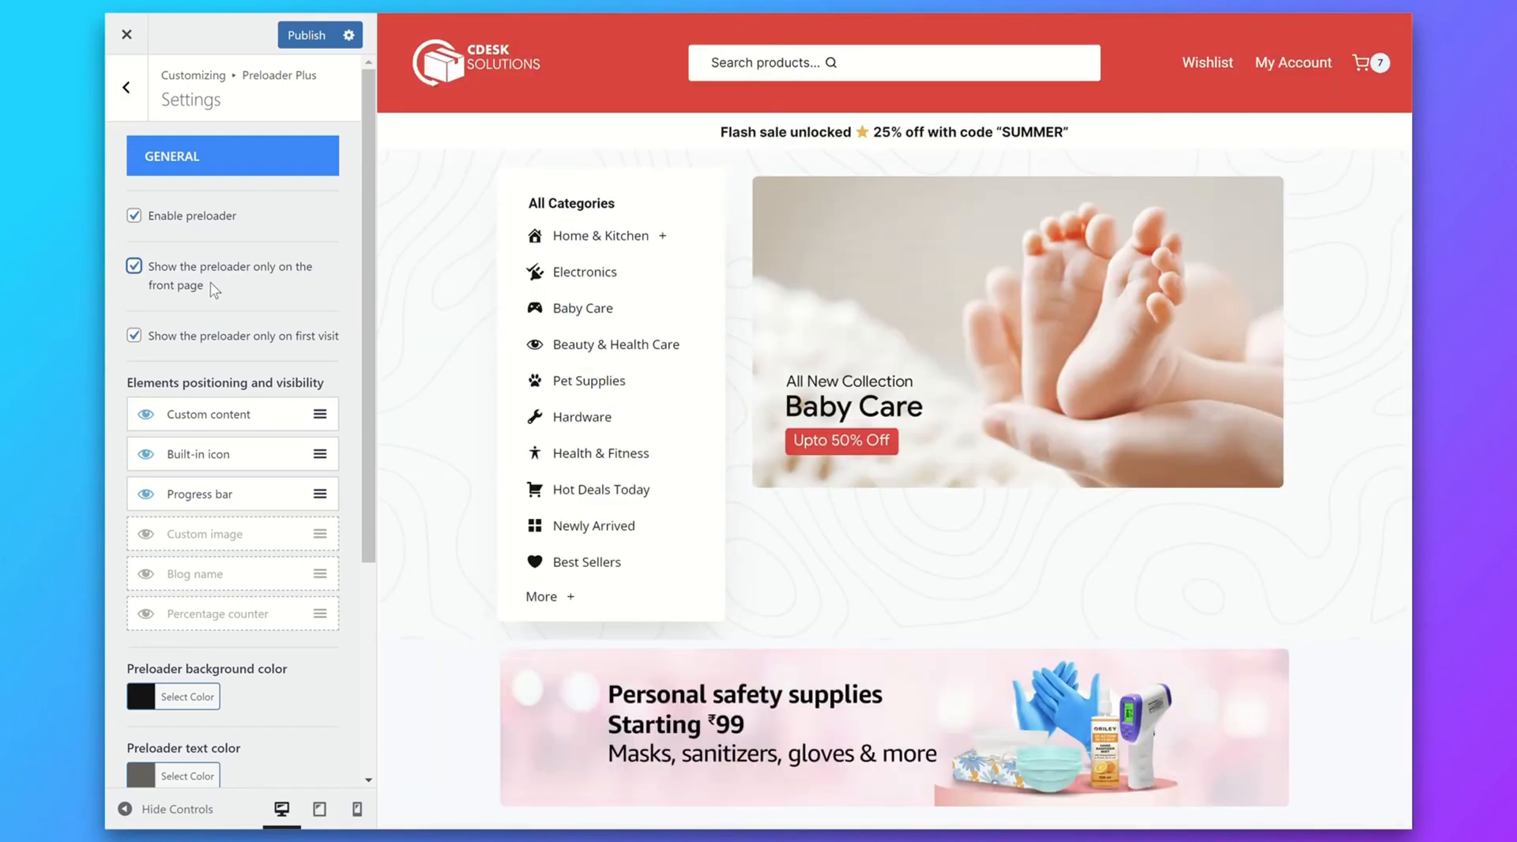
left_click(133, 265)
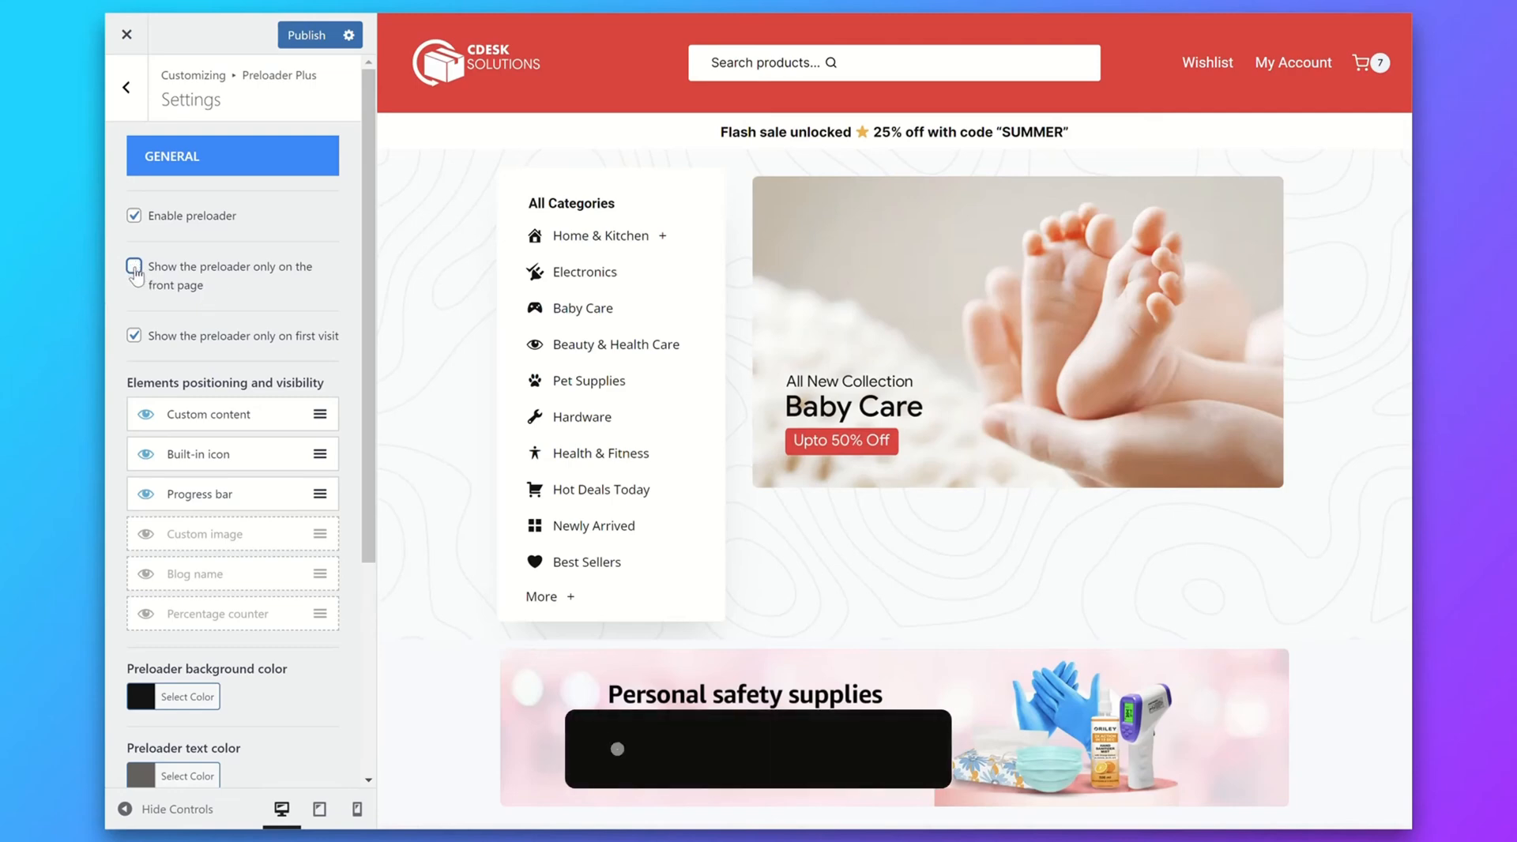
left_click(133, 266)
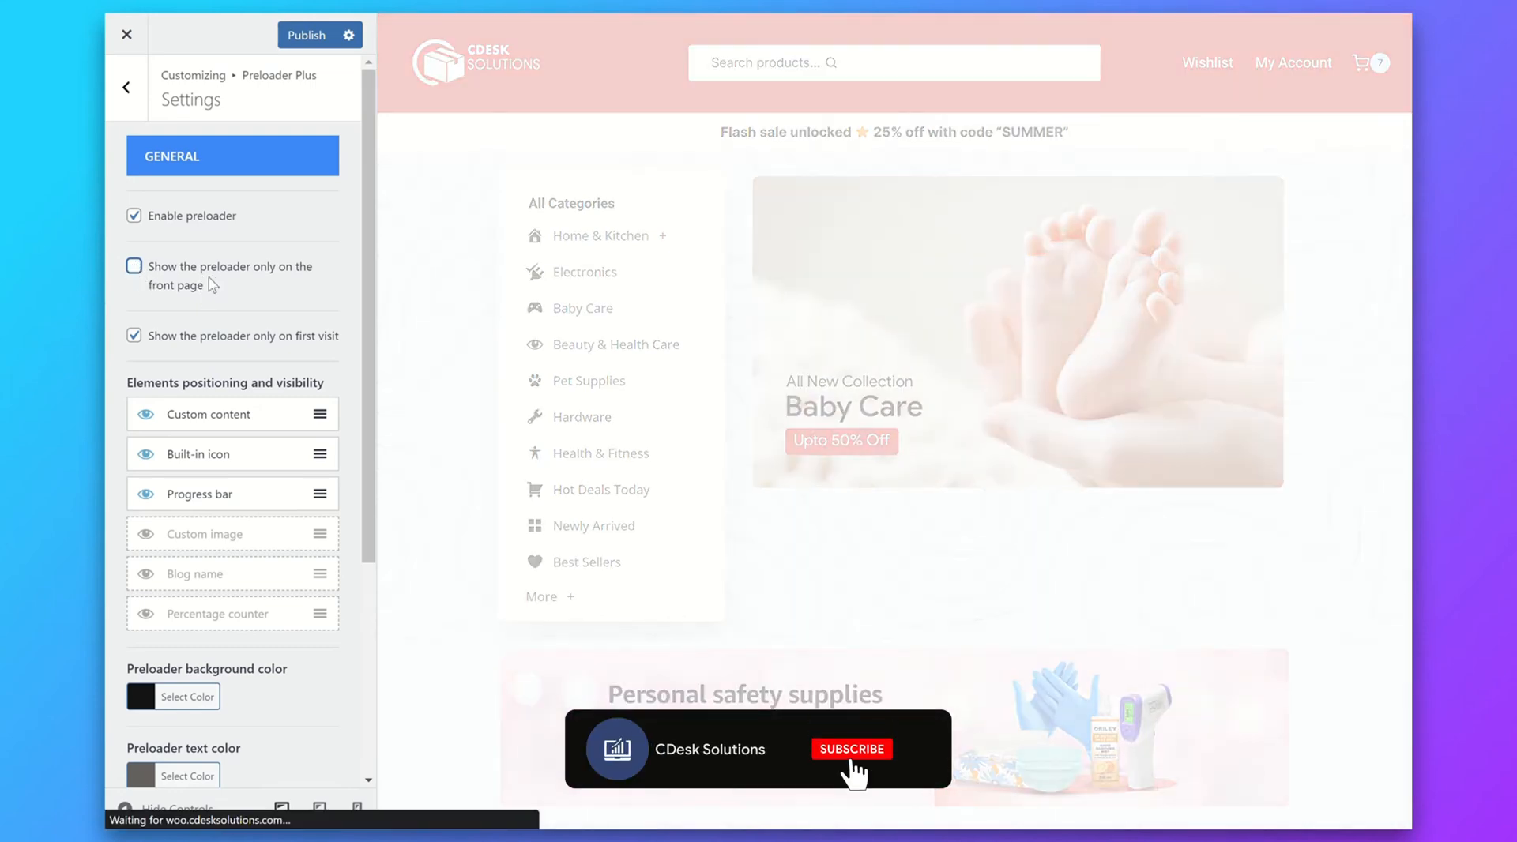
left_click(852, 749)
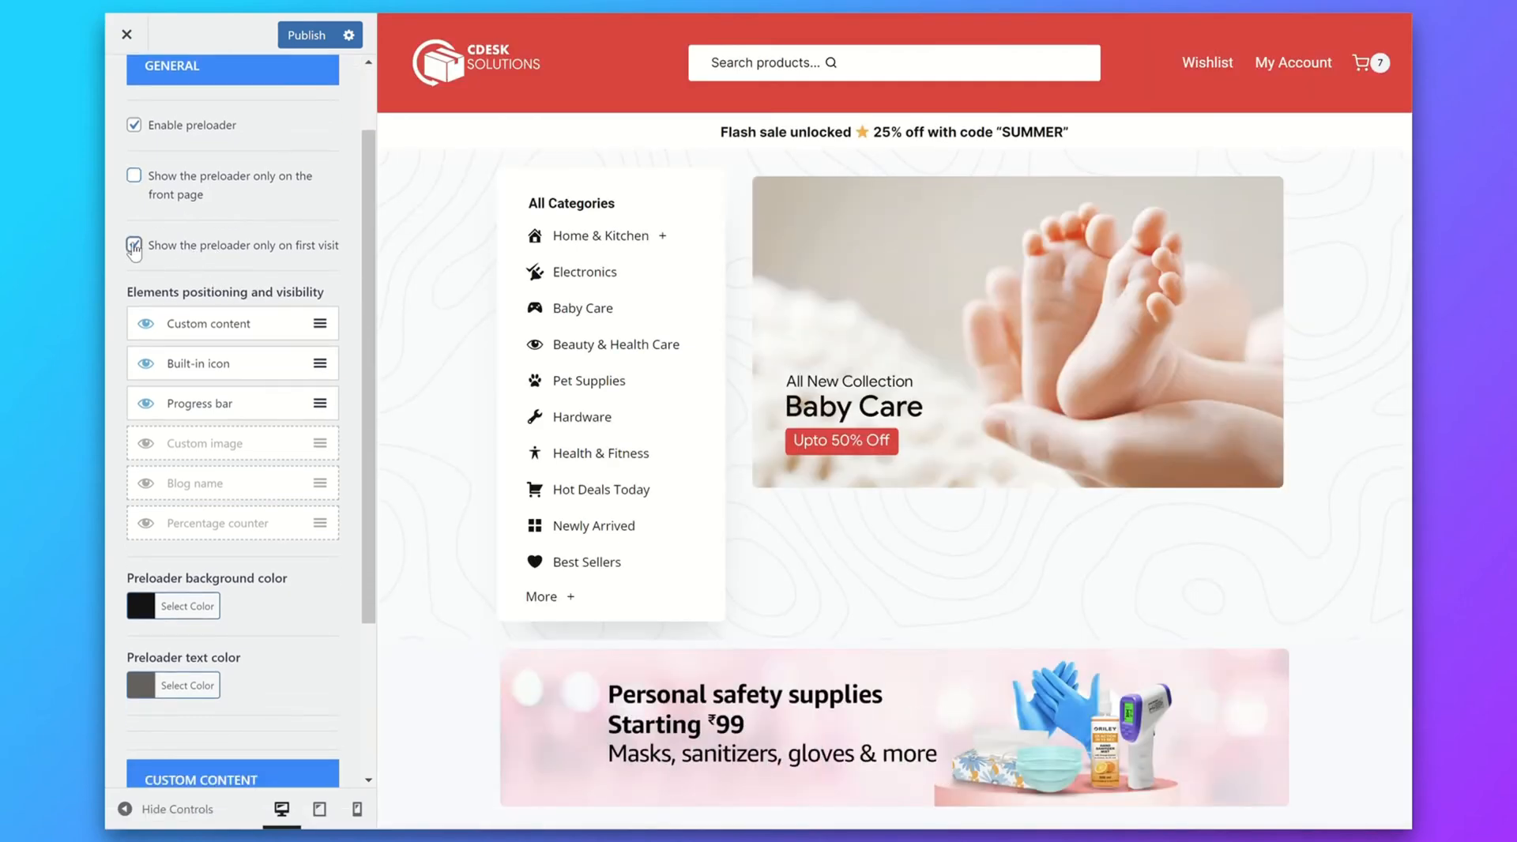
left_click(132, 265)
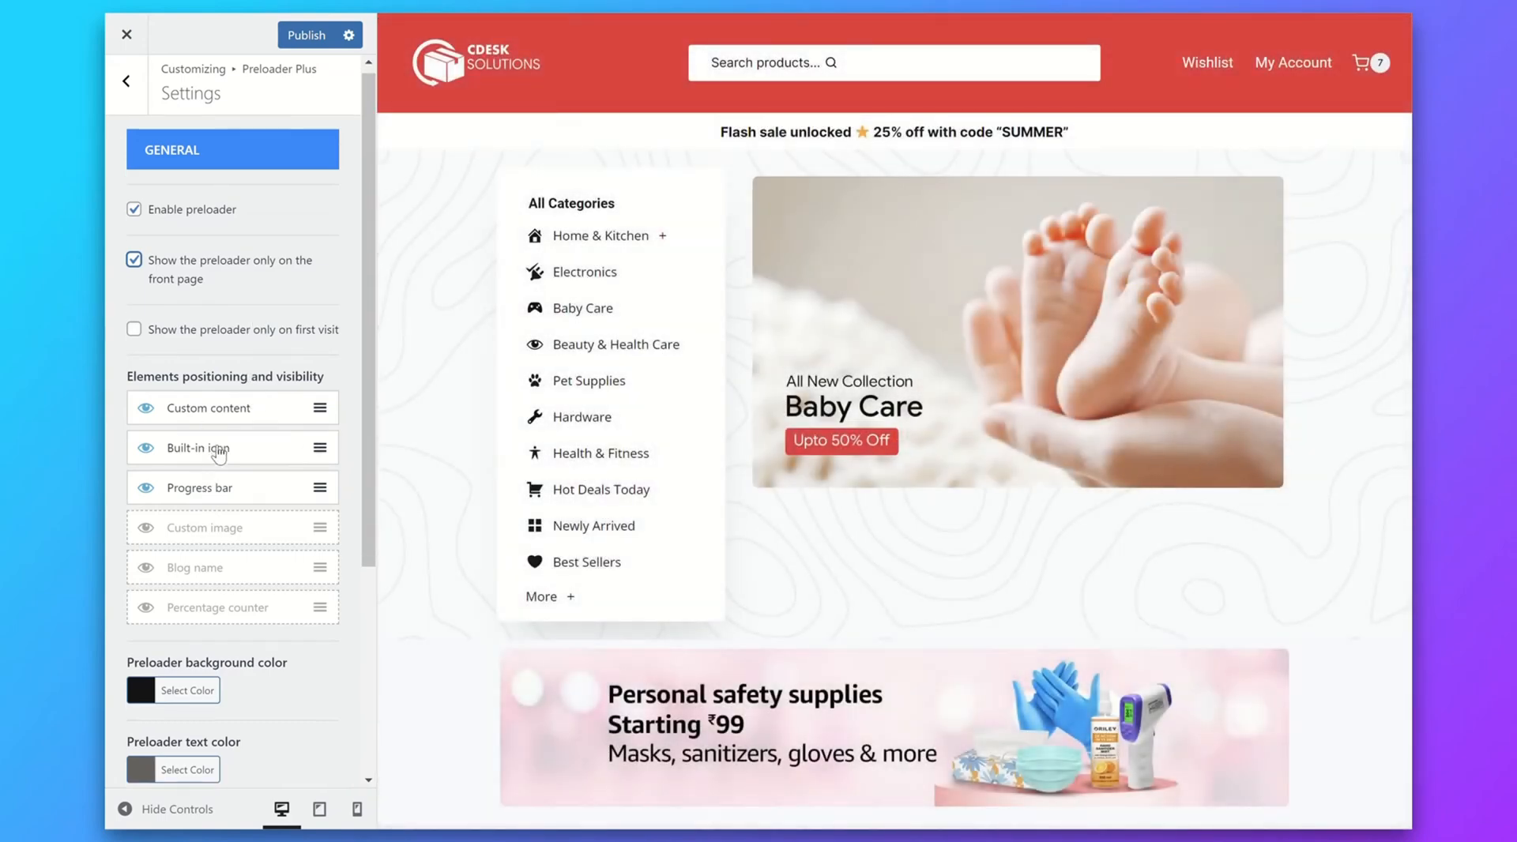
Scroll through the Settings panel down to Custom content before going back
scroll("down", 3)
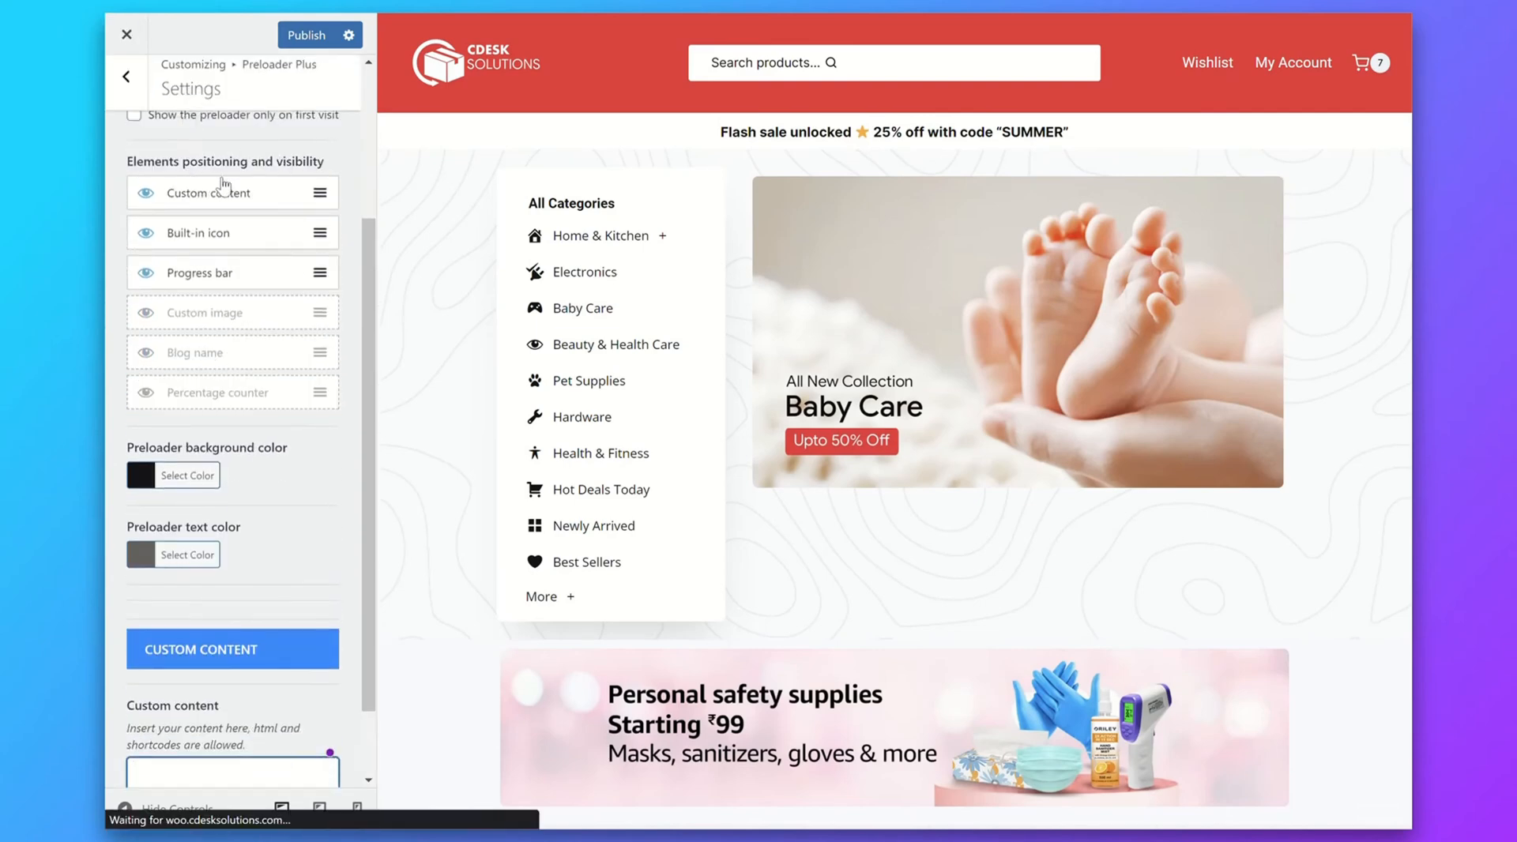
scroll("down", 3)
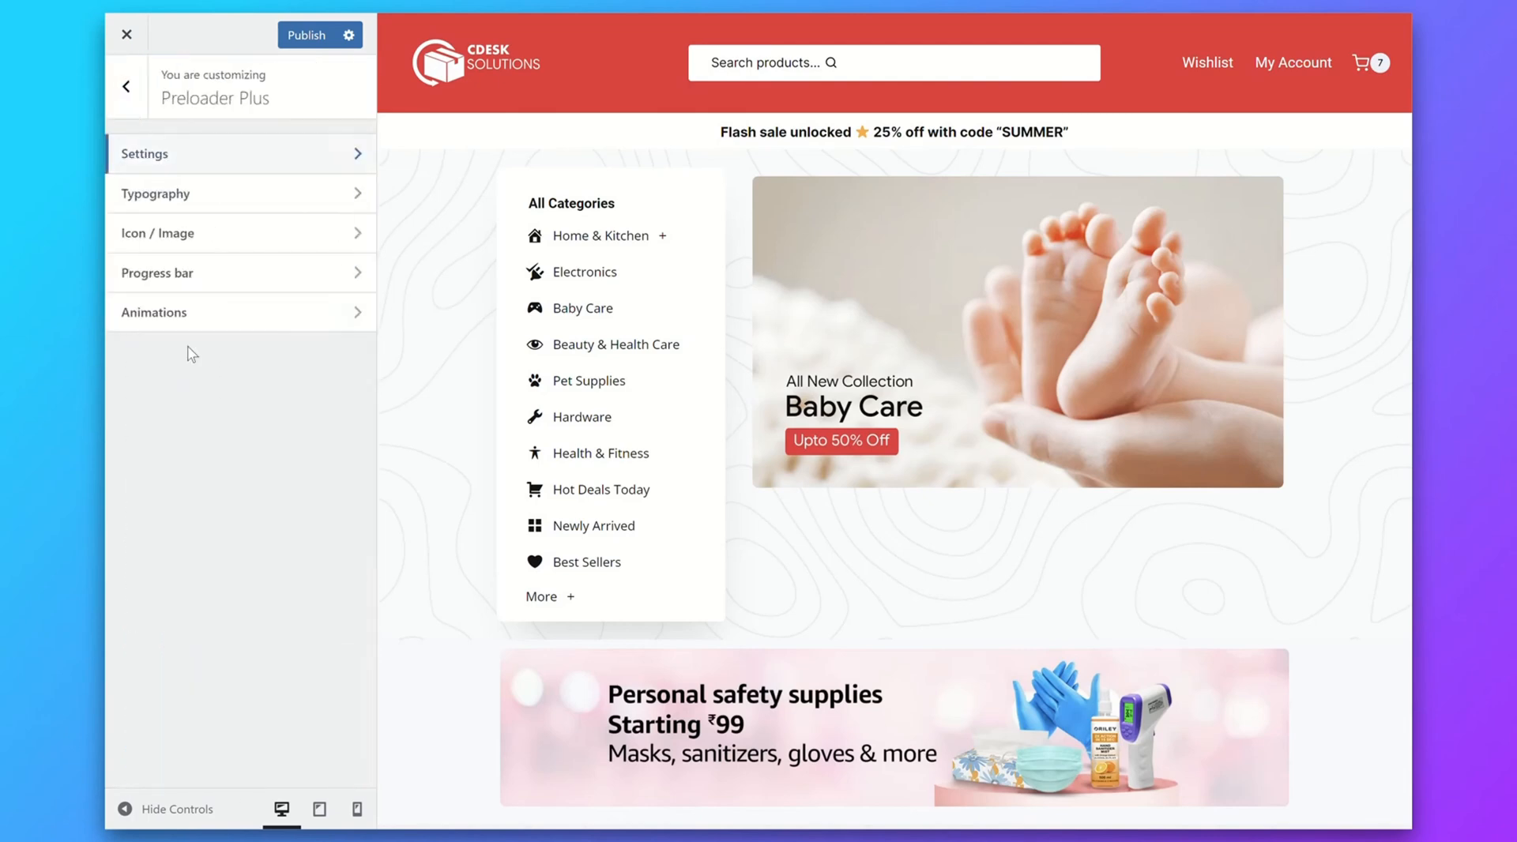
In Icon / Image options, pick a different built-in icon and size it to 60 pixels
left_click(158, 232)
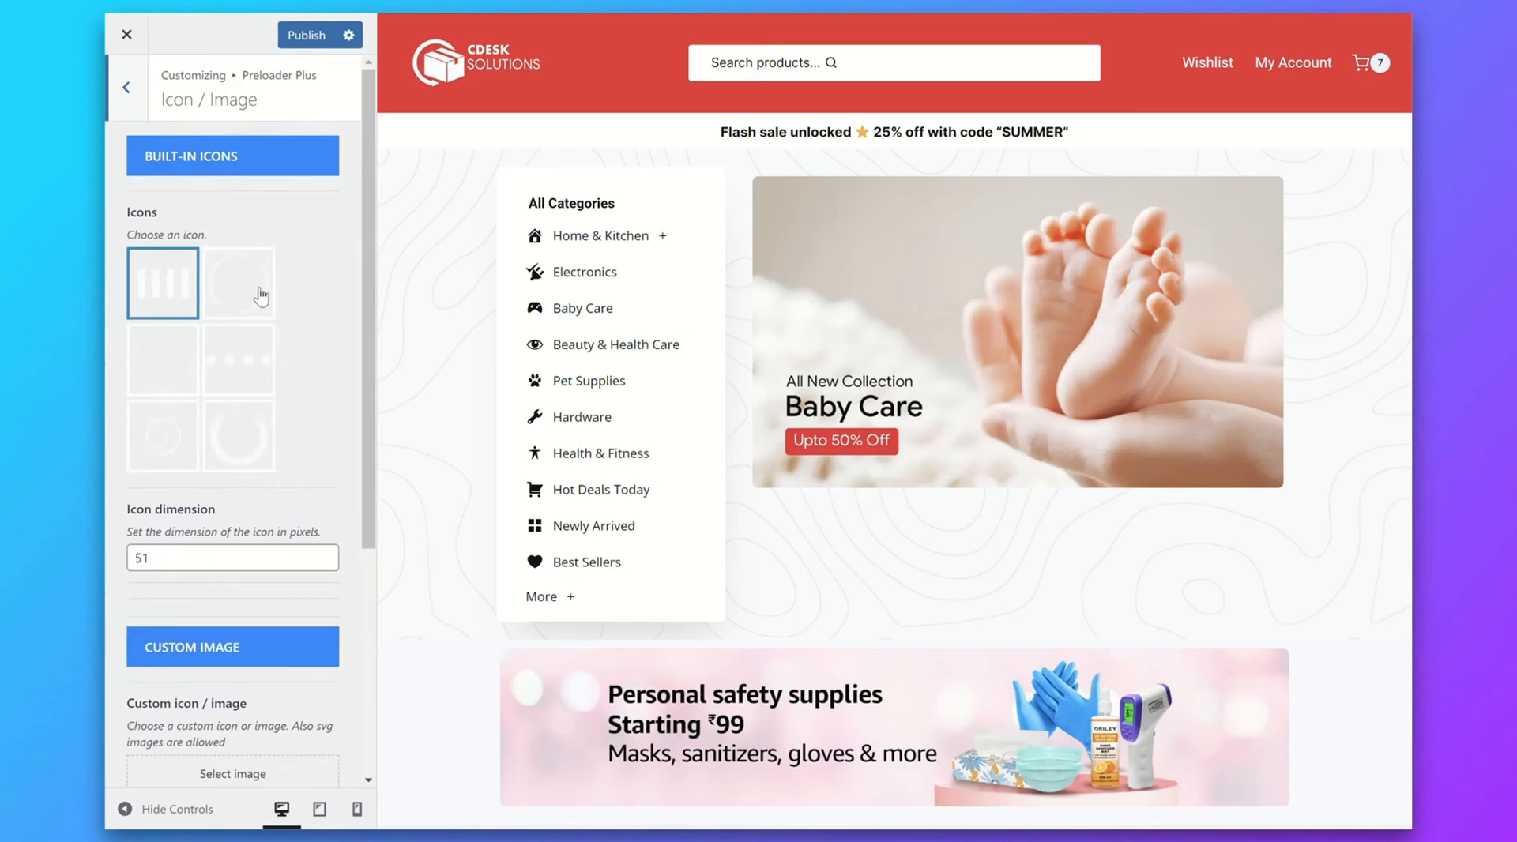
left_click(163, 436)
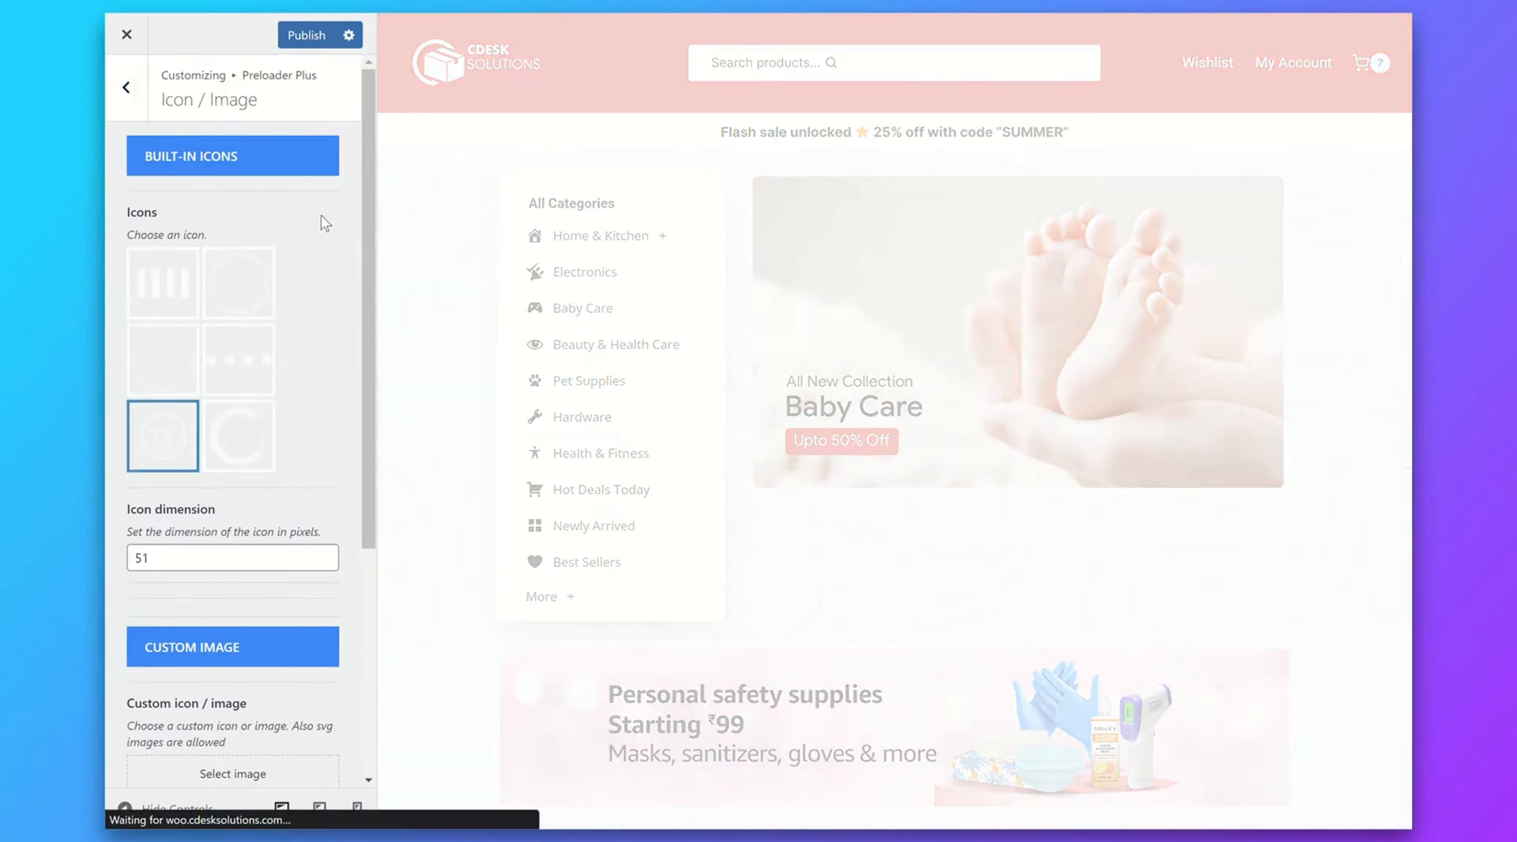
mouse_move(295, 278)
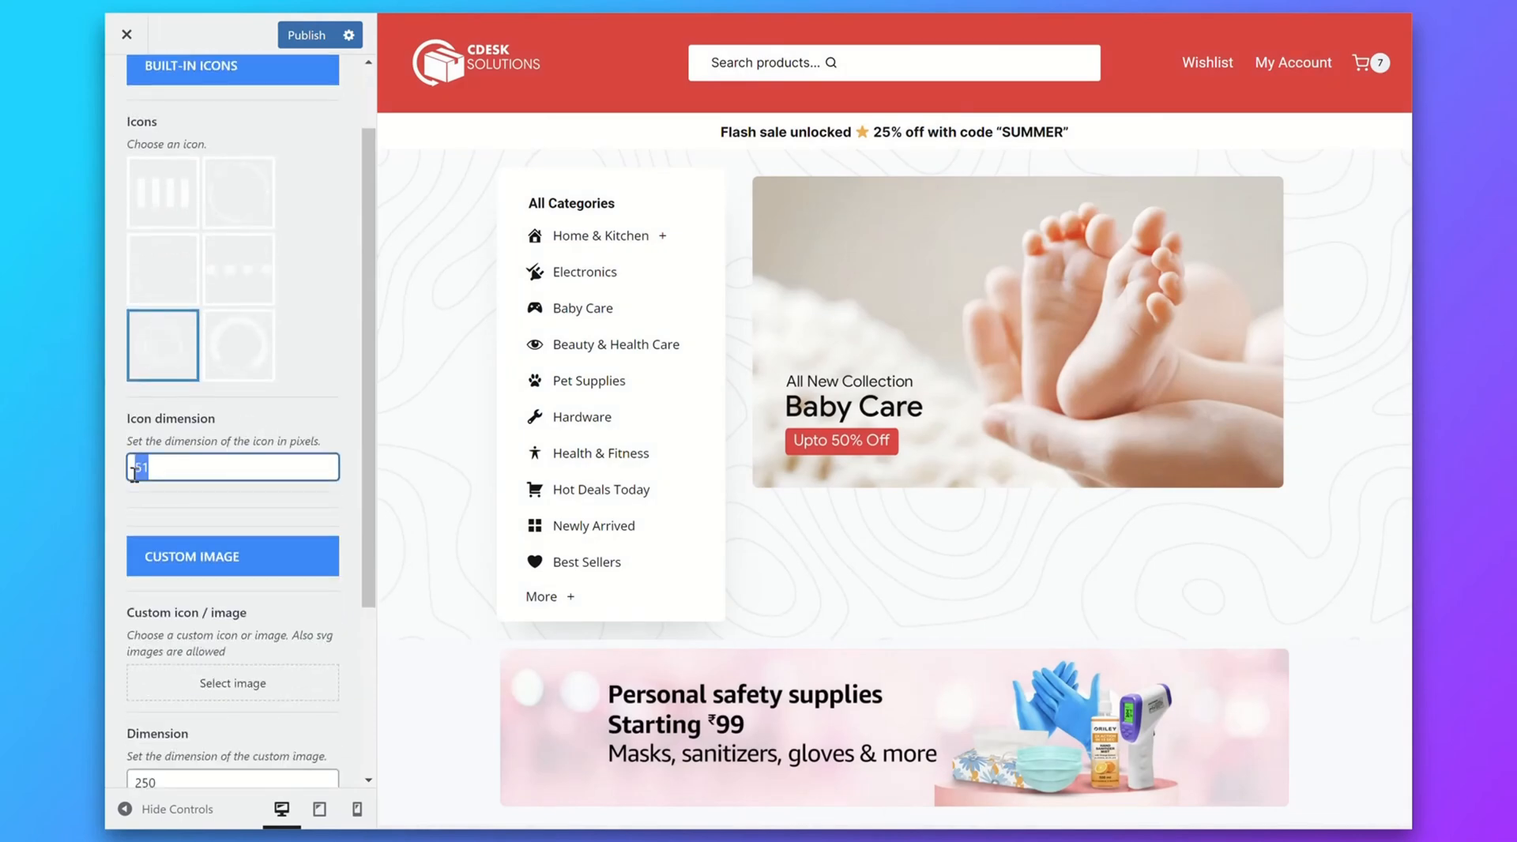
type("60")
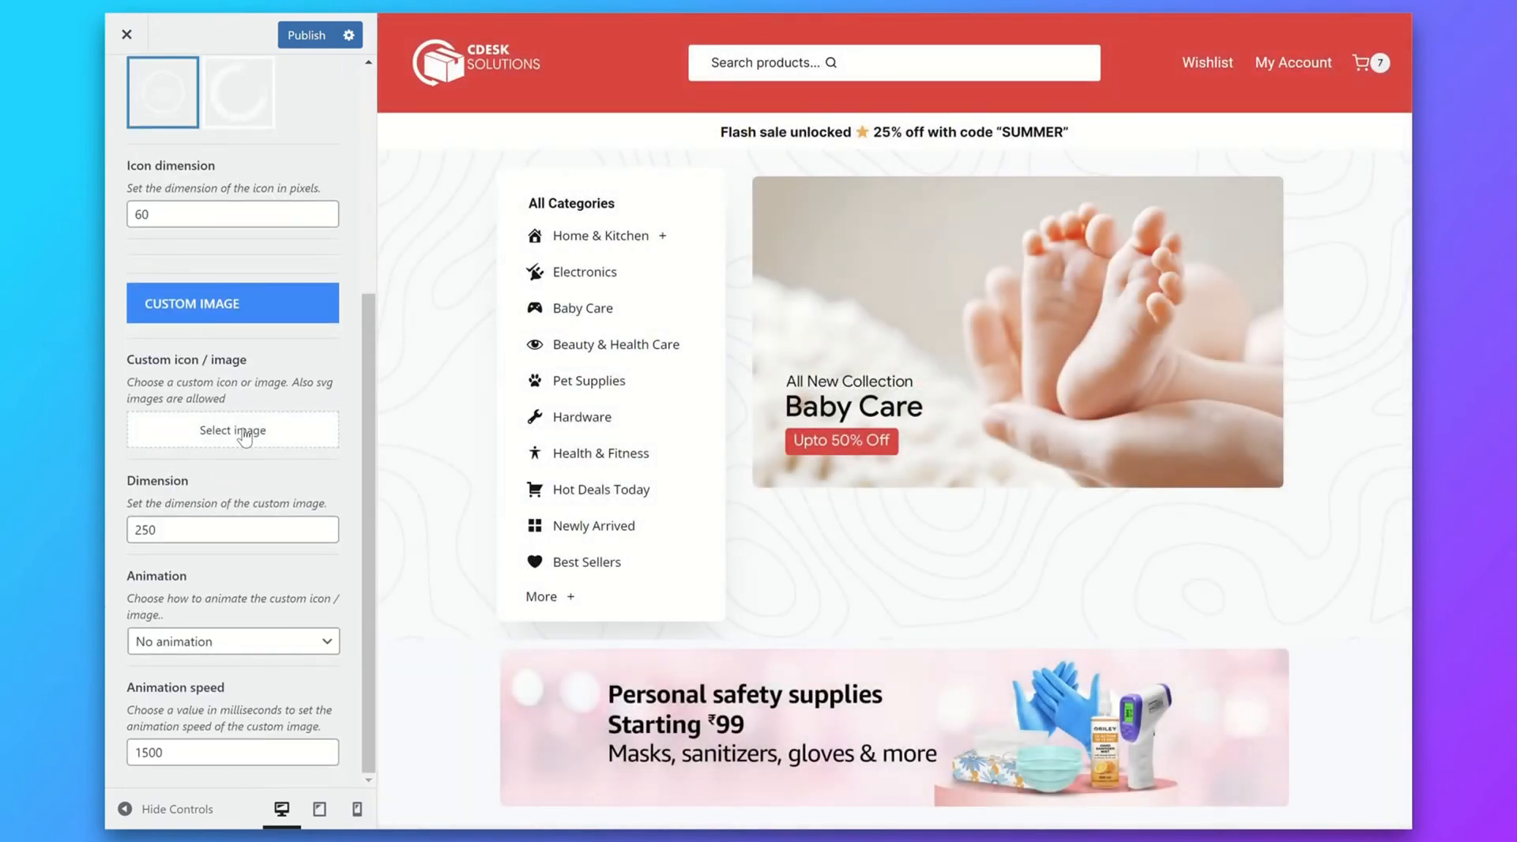
Select a custom image and search the media library for 'logo' to find the CDESK logo
left_click(232, 430)
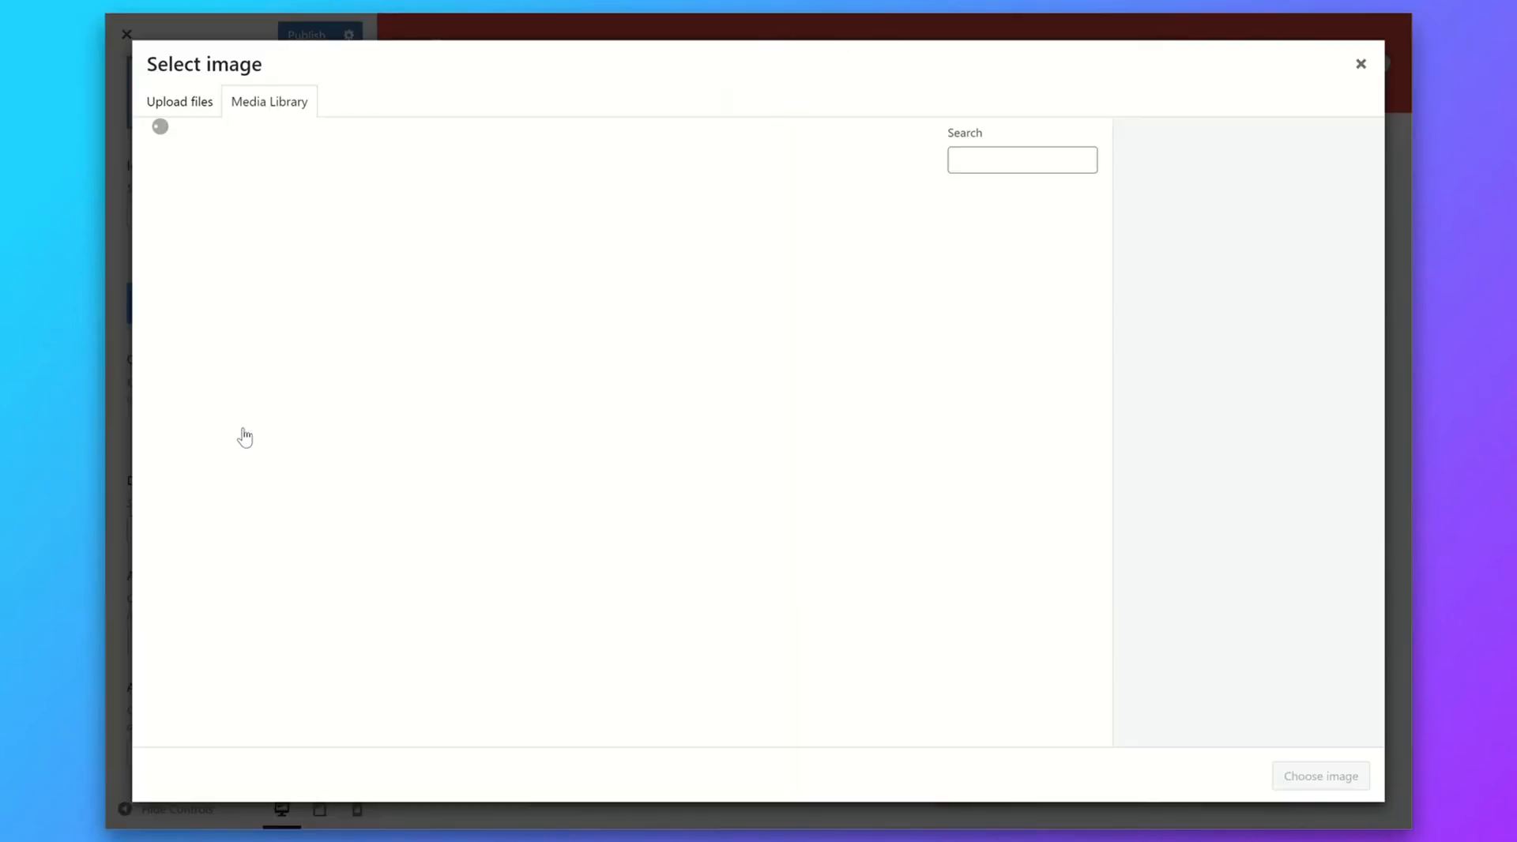
left_click(268, 101)
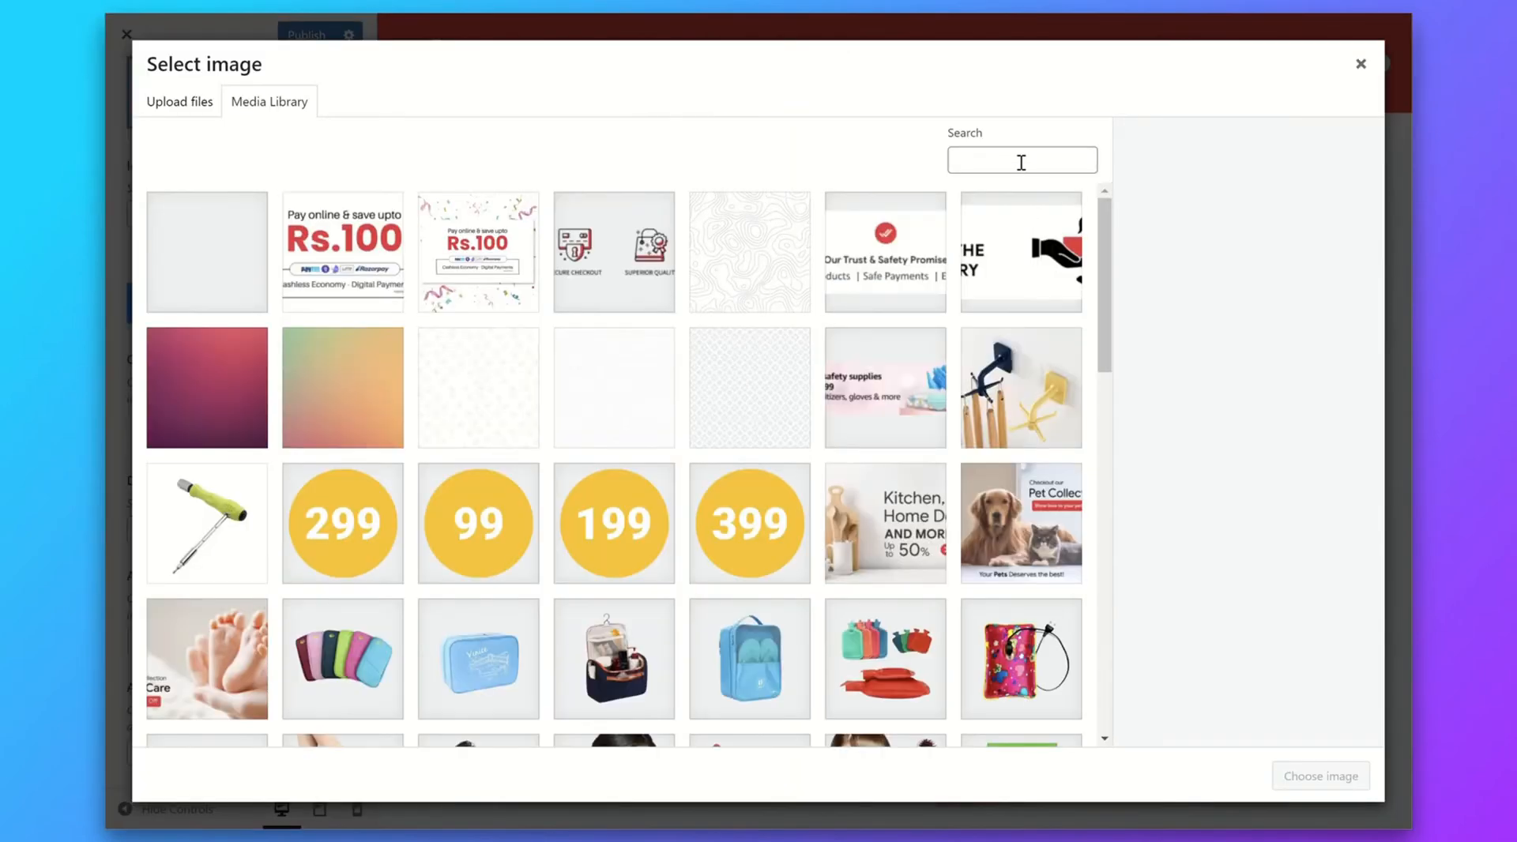
left_click(1023, 161)
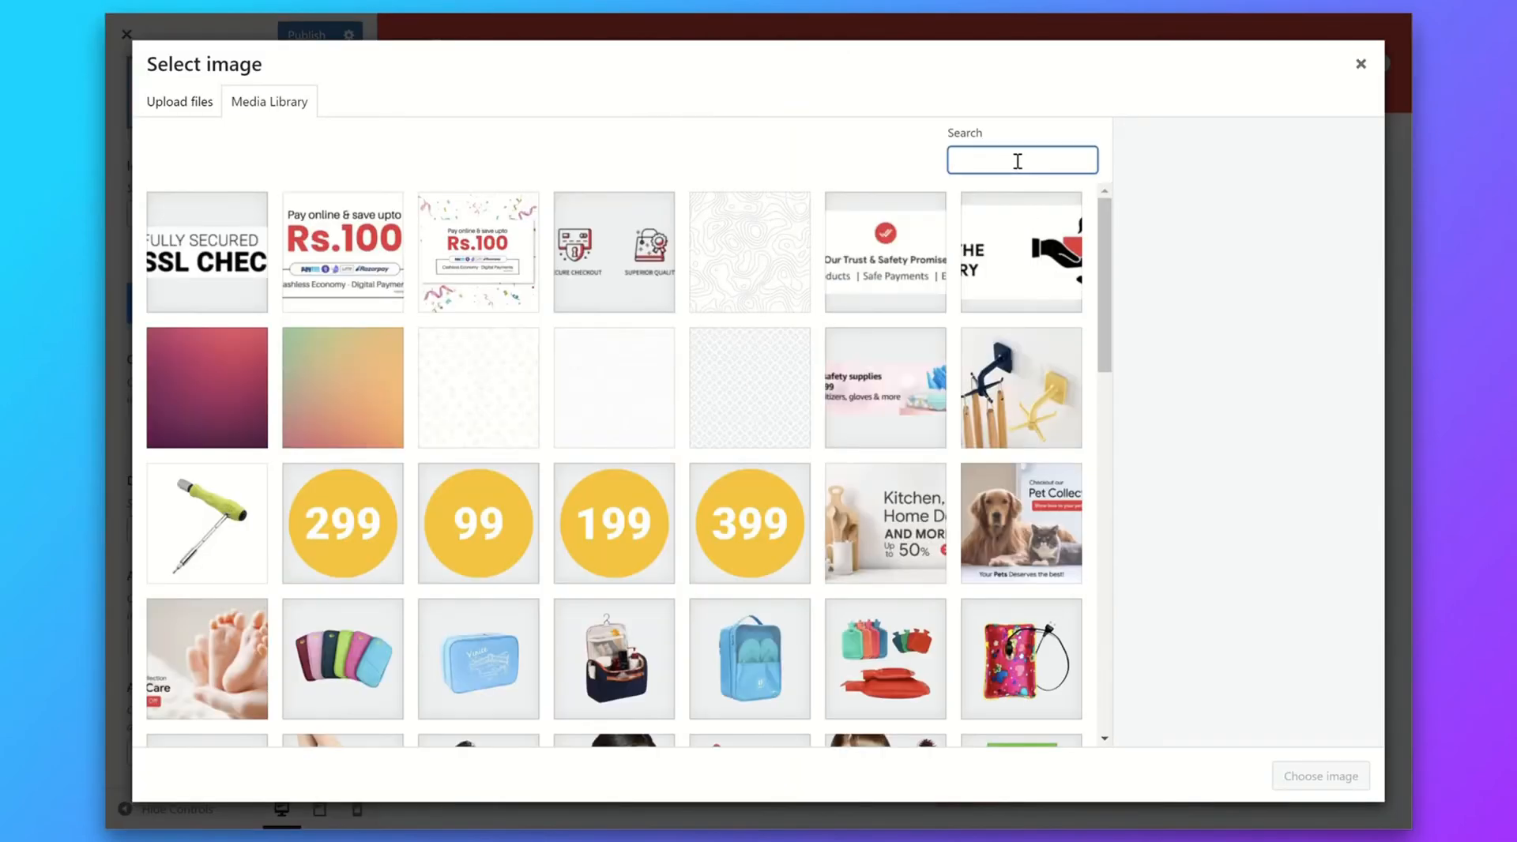
type("logo")
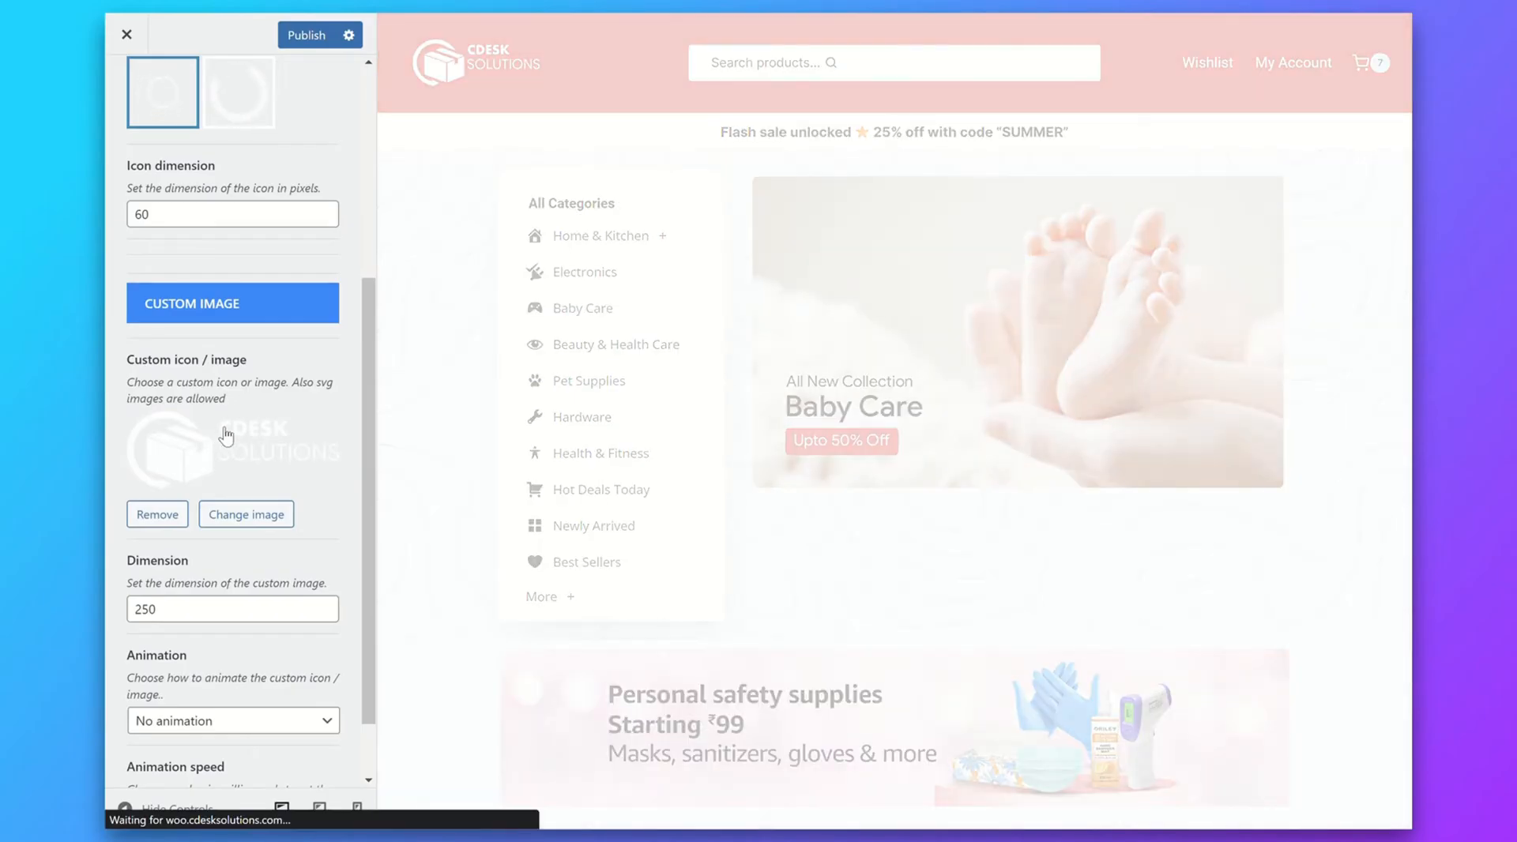
mouse_move(114, 357)
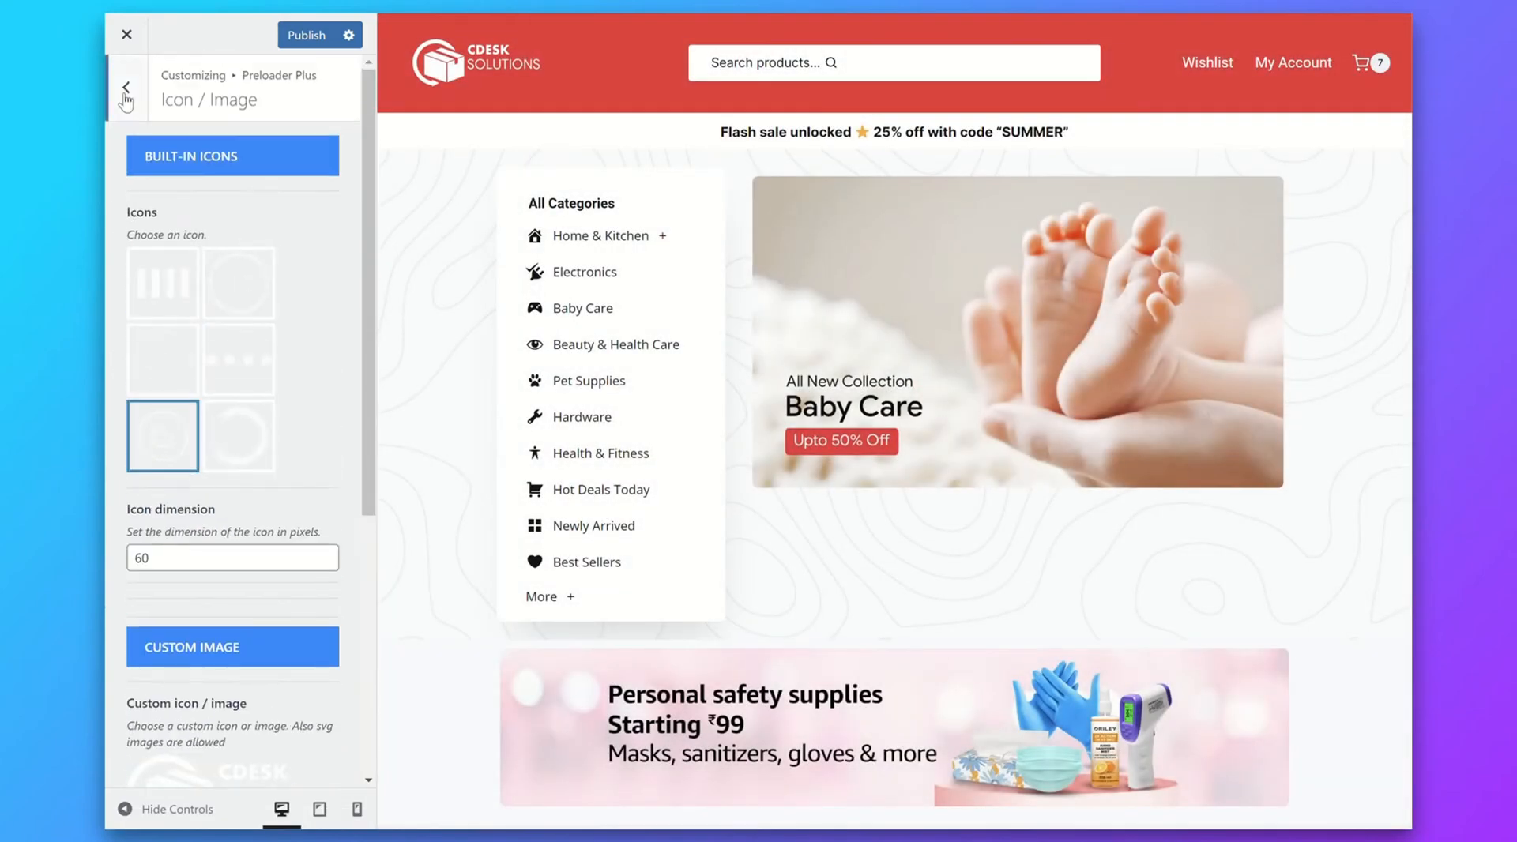
left_click(126, 87)
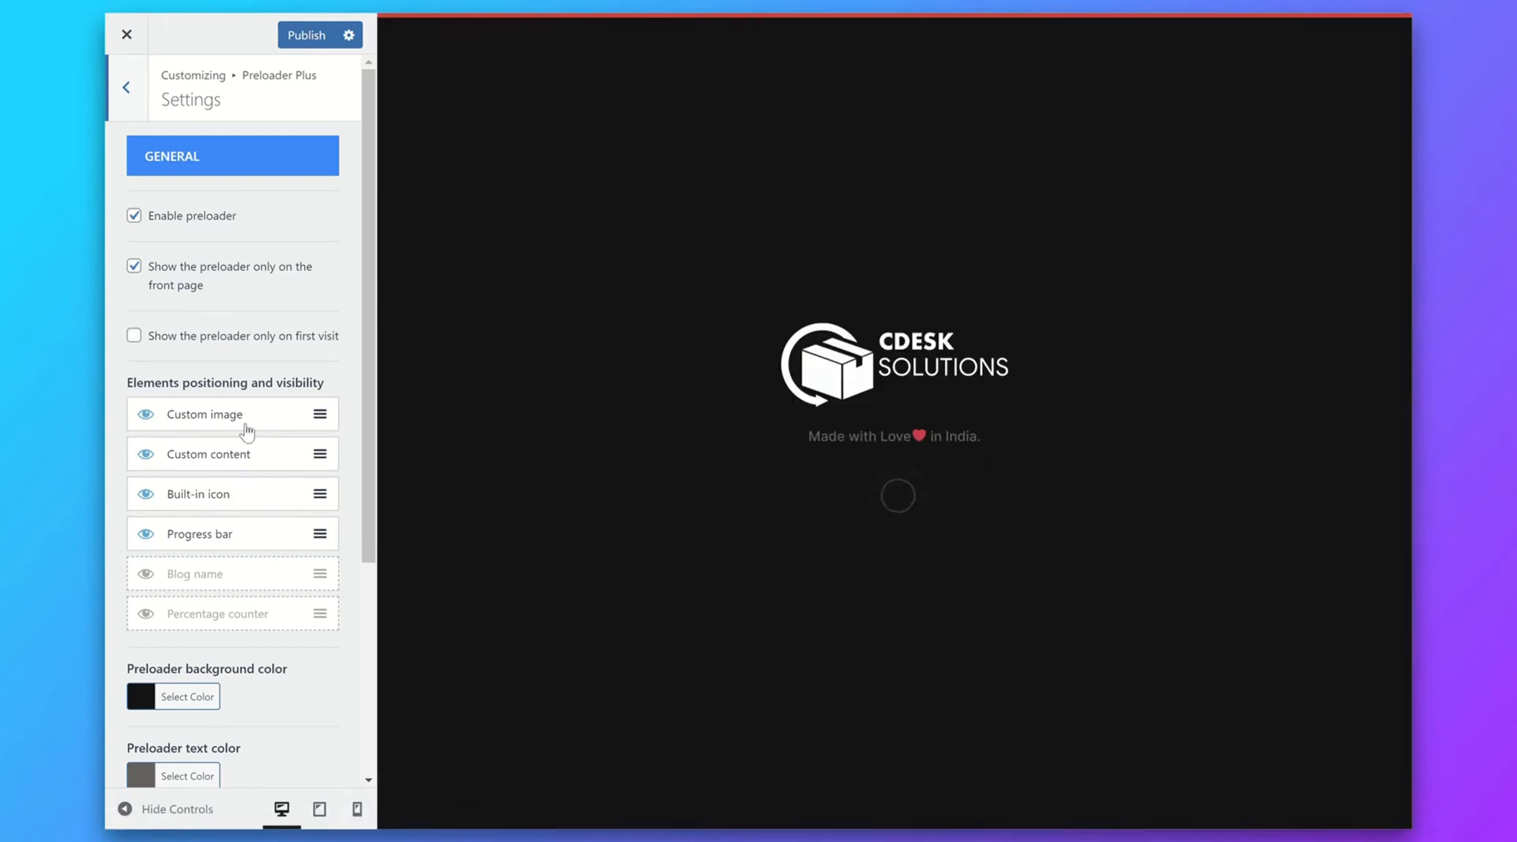
left_click(125, 85)
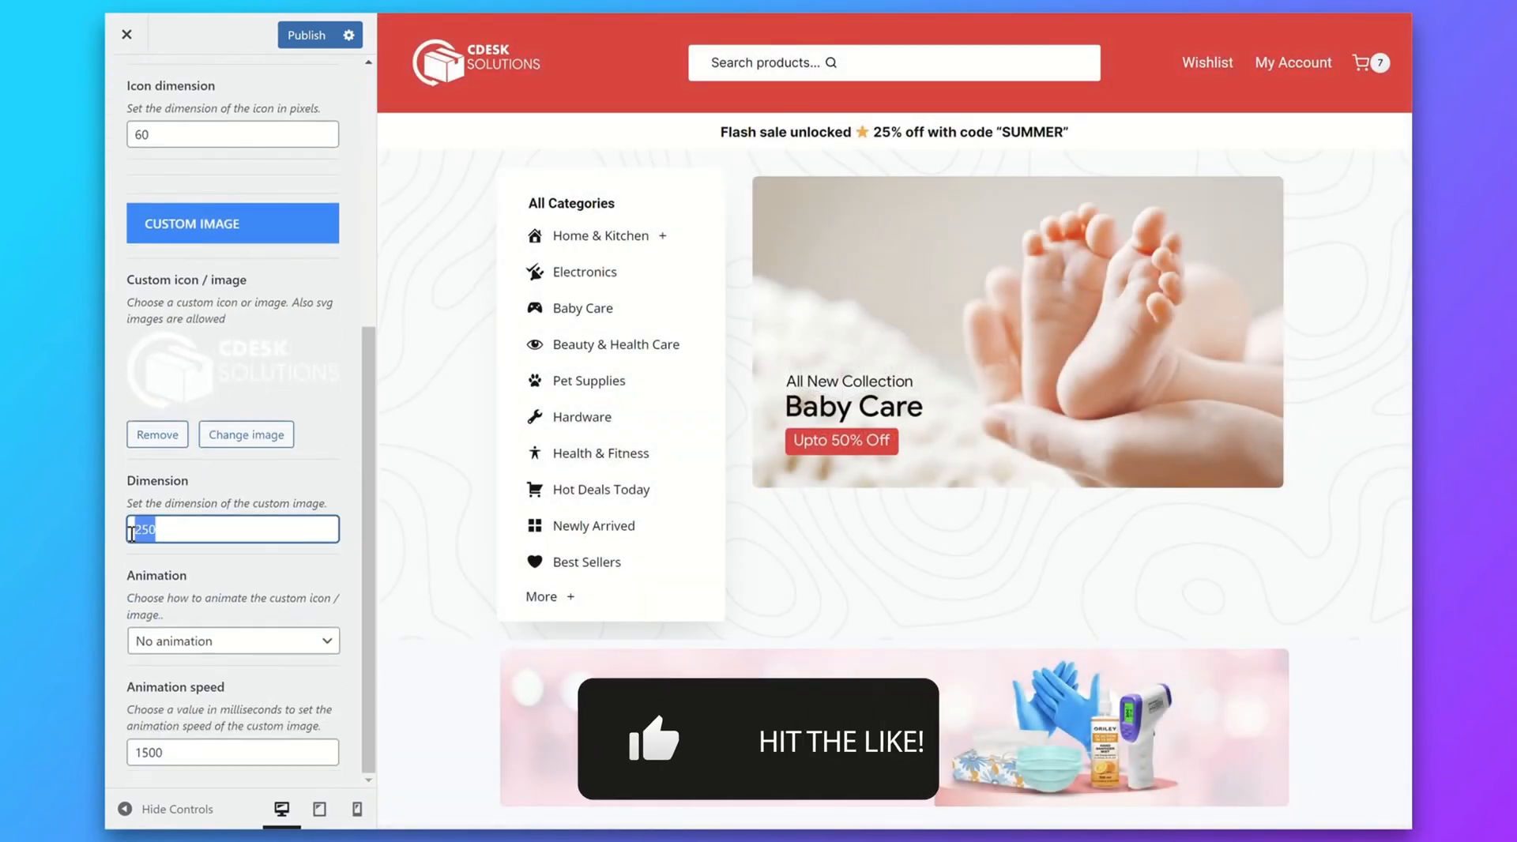
Set the custom logo dimension to 100, then 150 pixels, checking the preview
type("100")
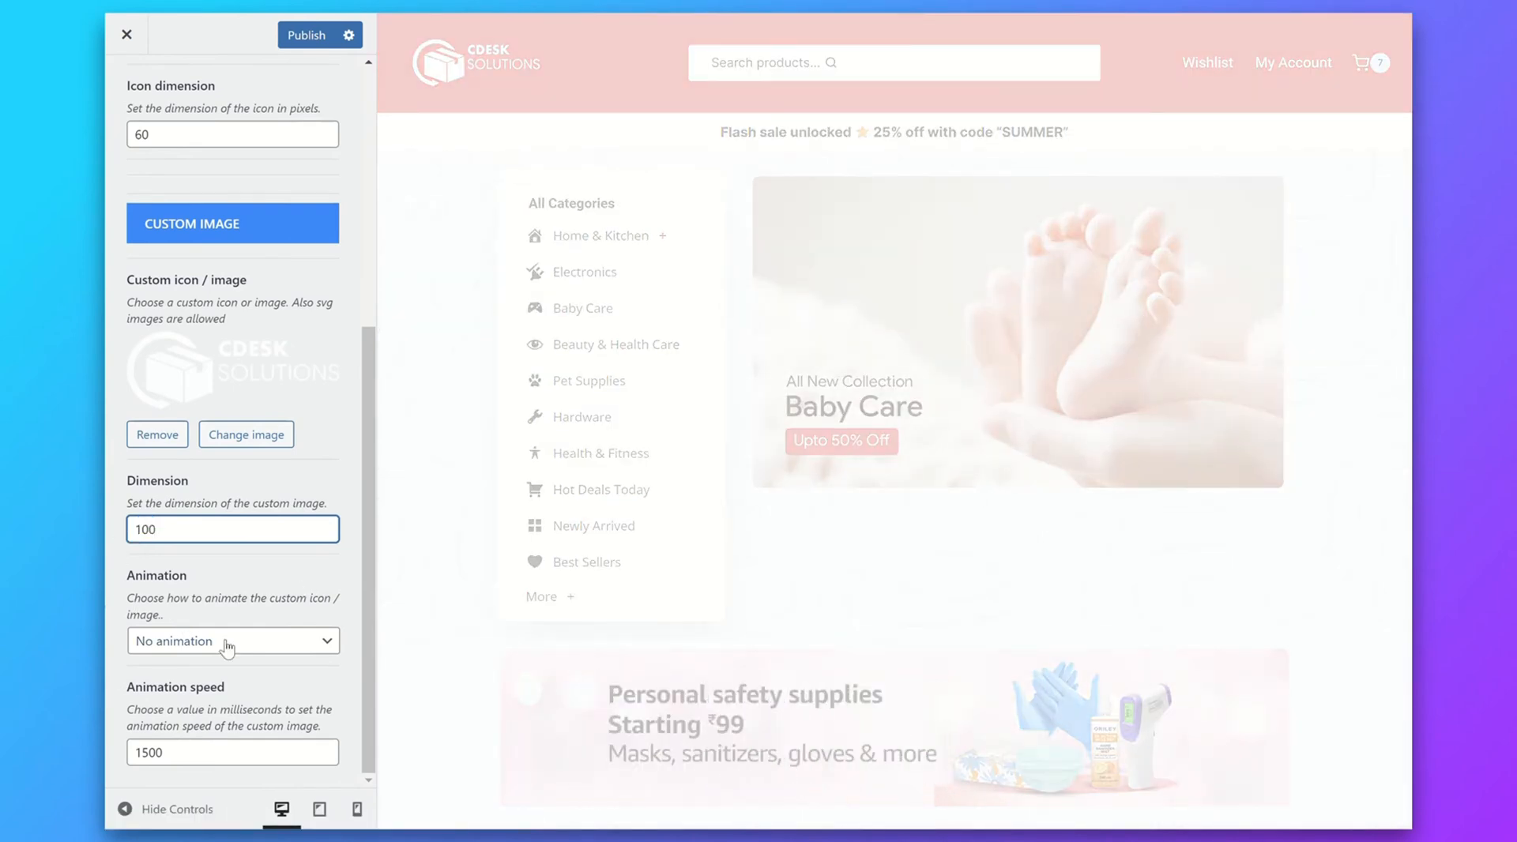
left_click(232, 529)
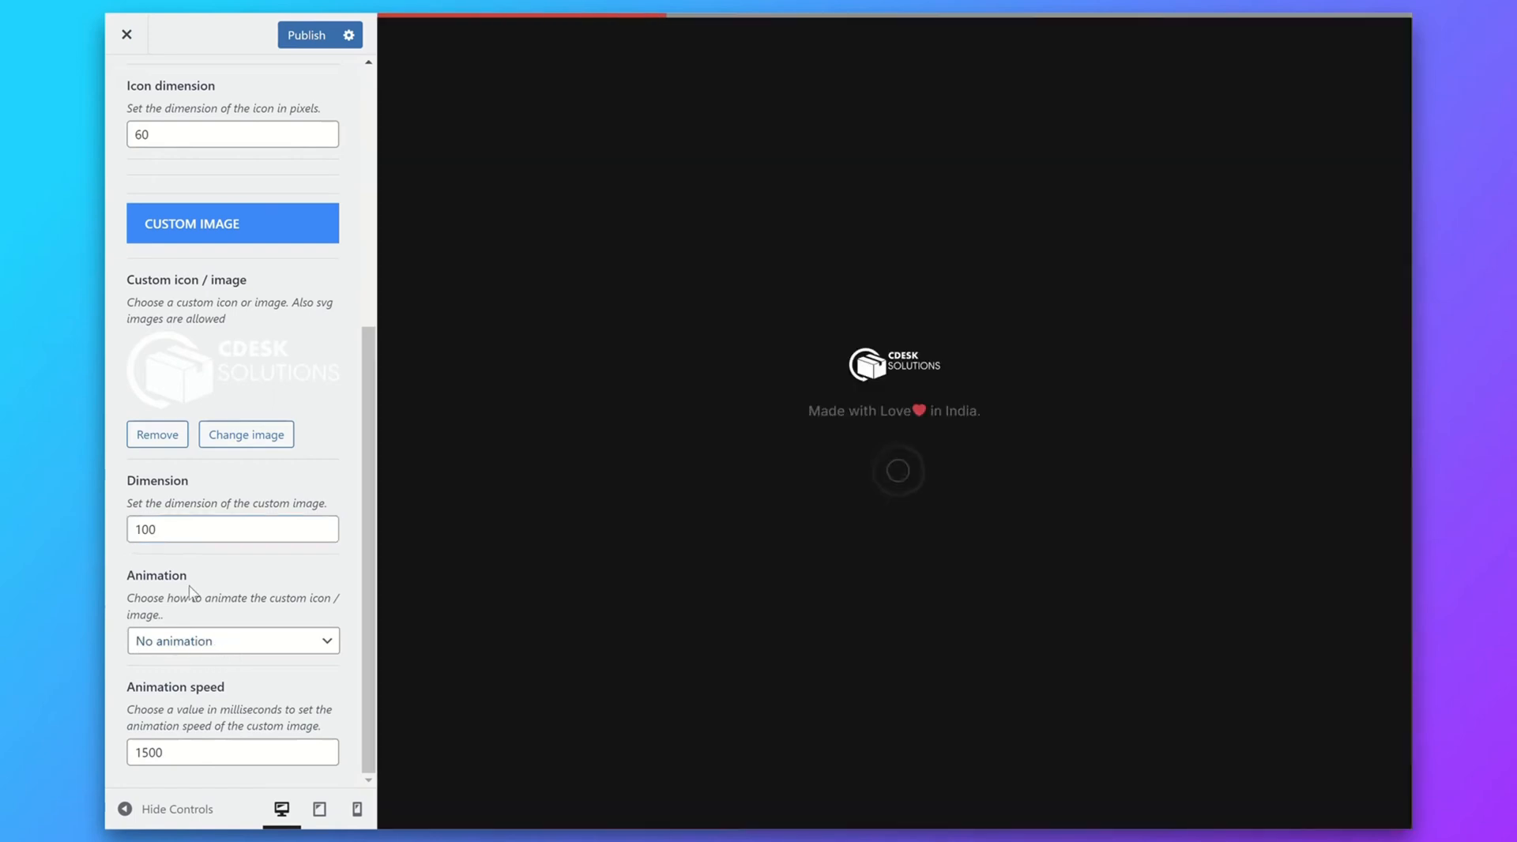
type("1")
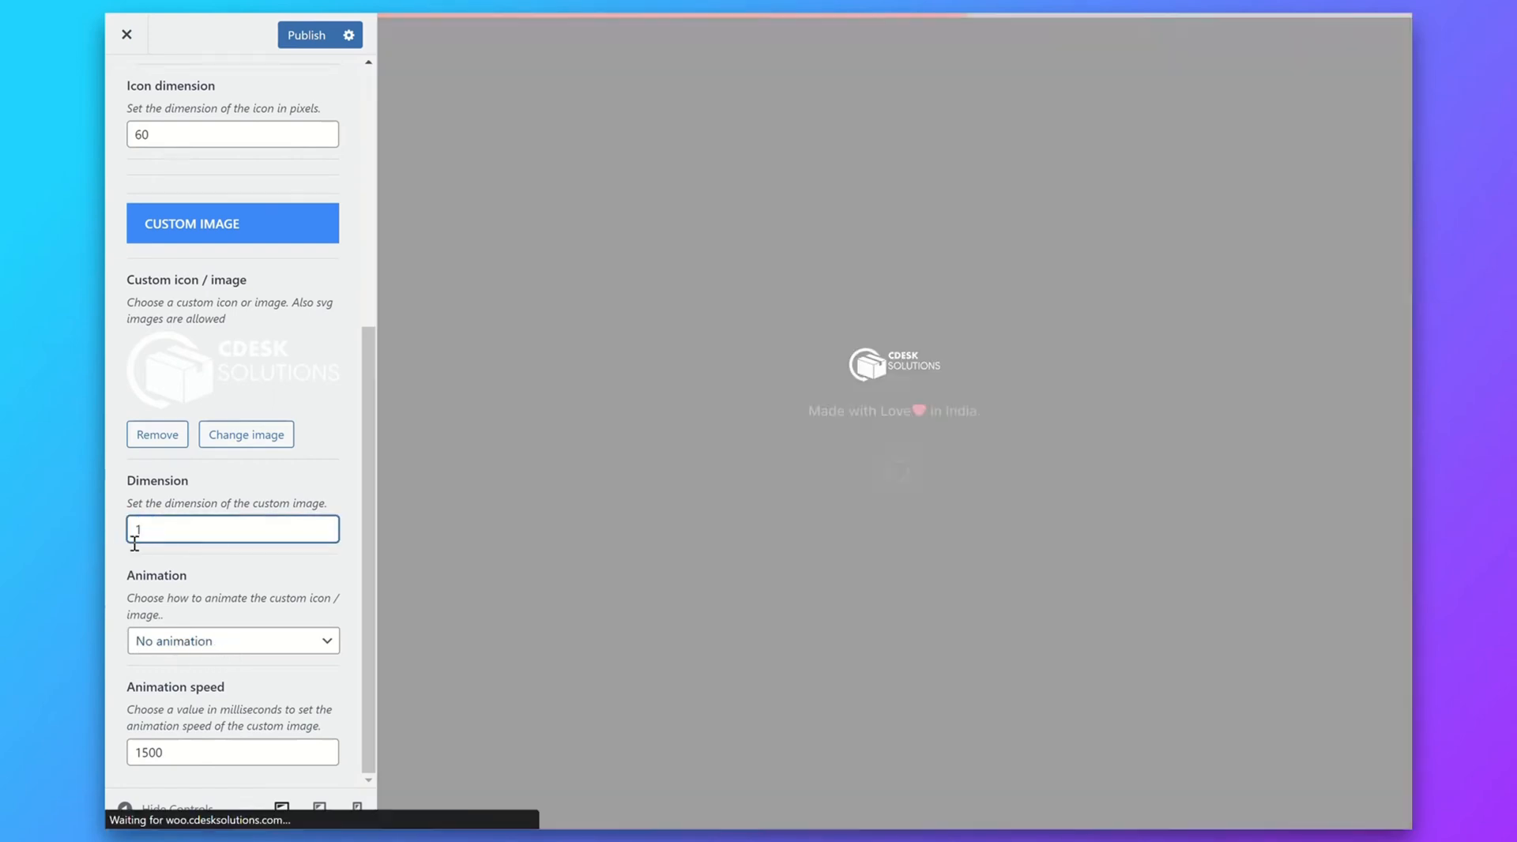
type("50")
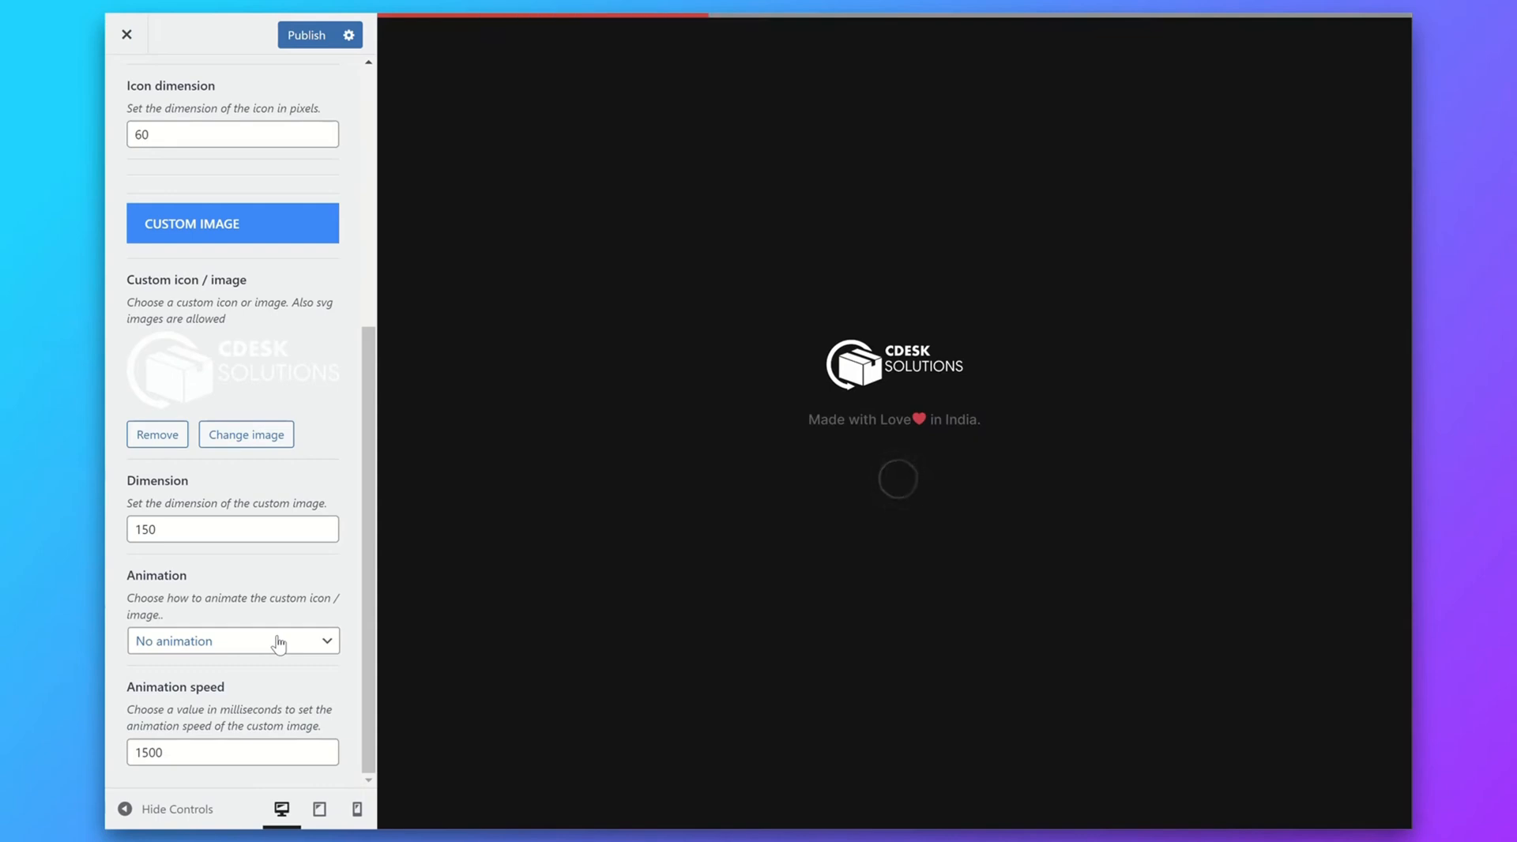
left_click(233, 642)
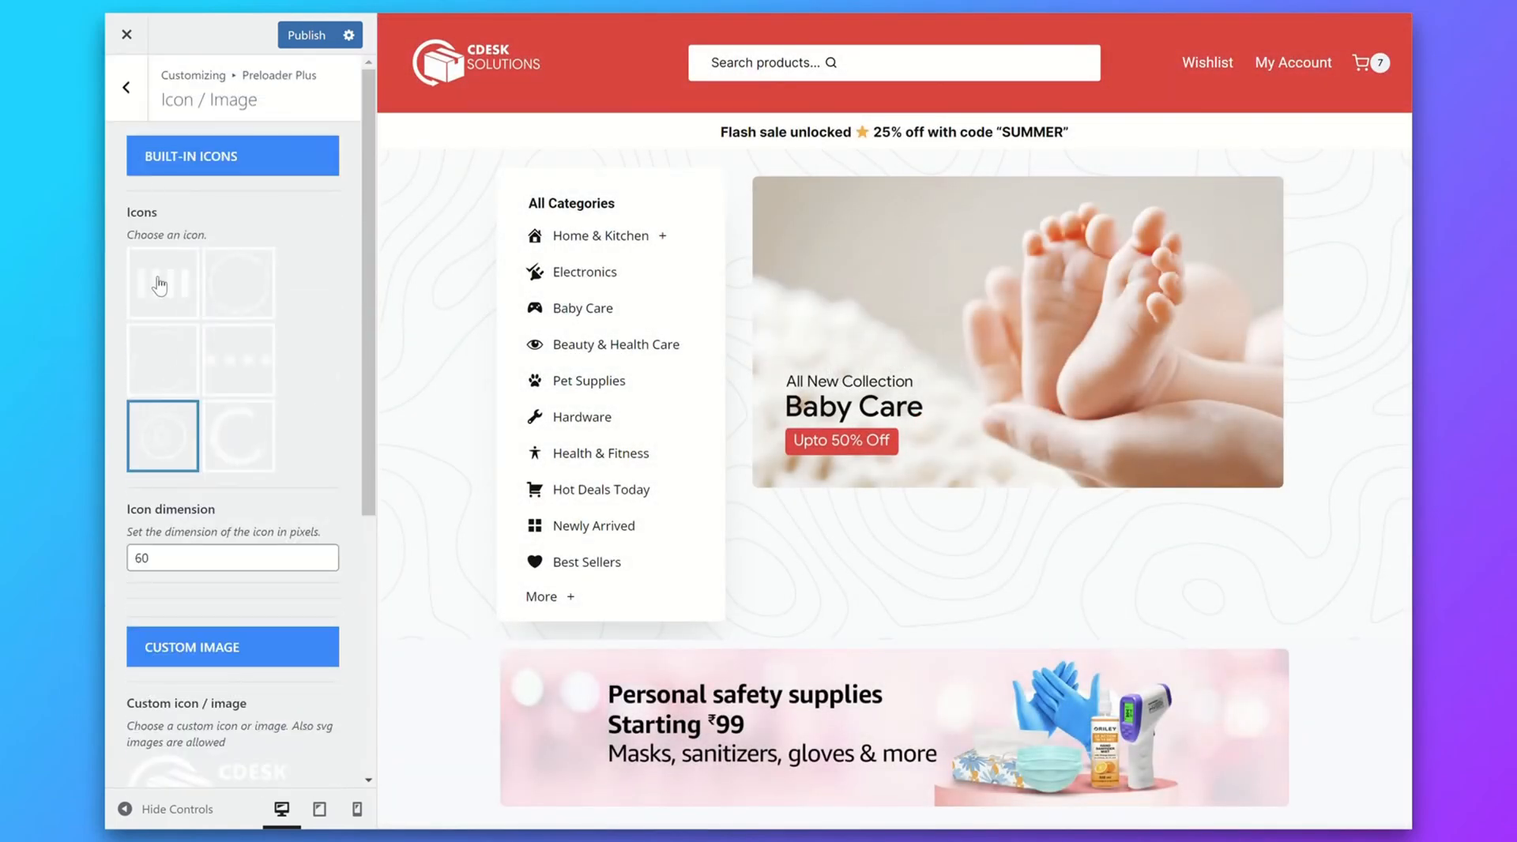
Set the progress bar height to 7 pixels and go back to the section list
left_click(126, 87)
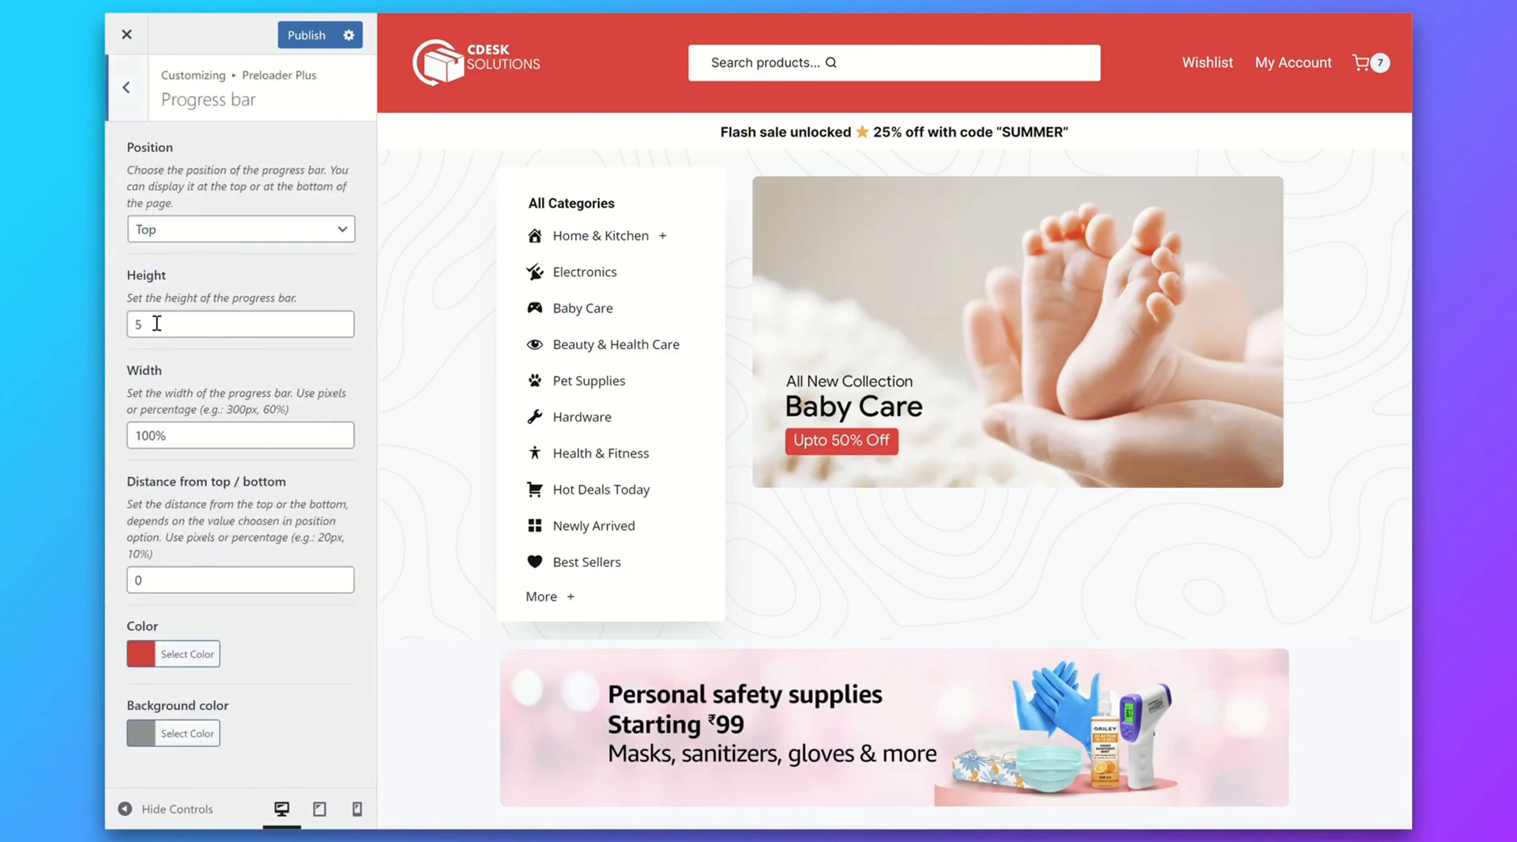
type("7")
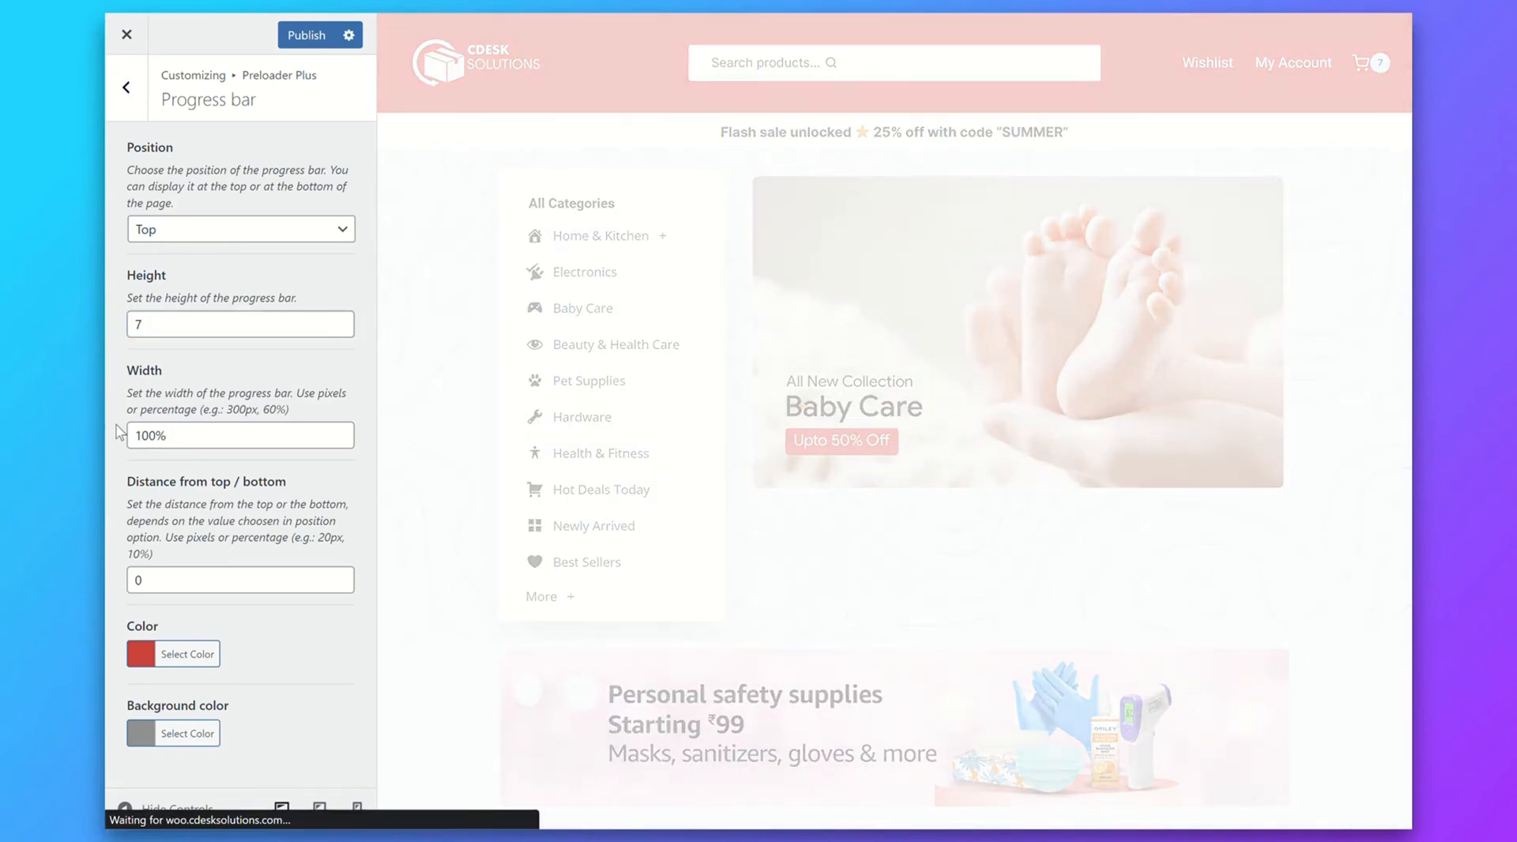
left_click(174, 654)
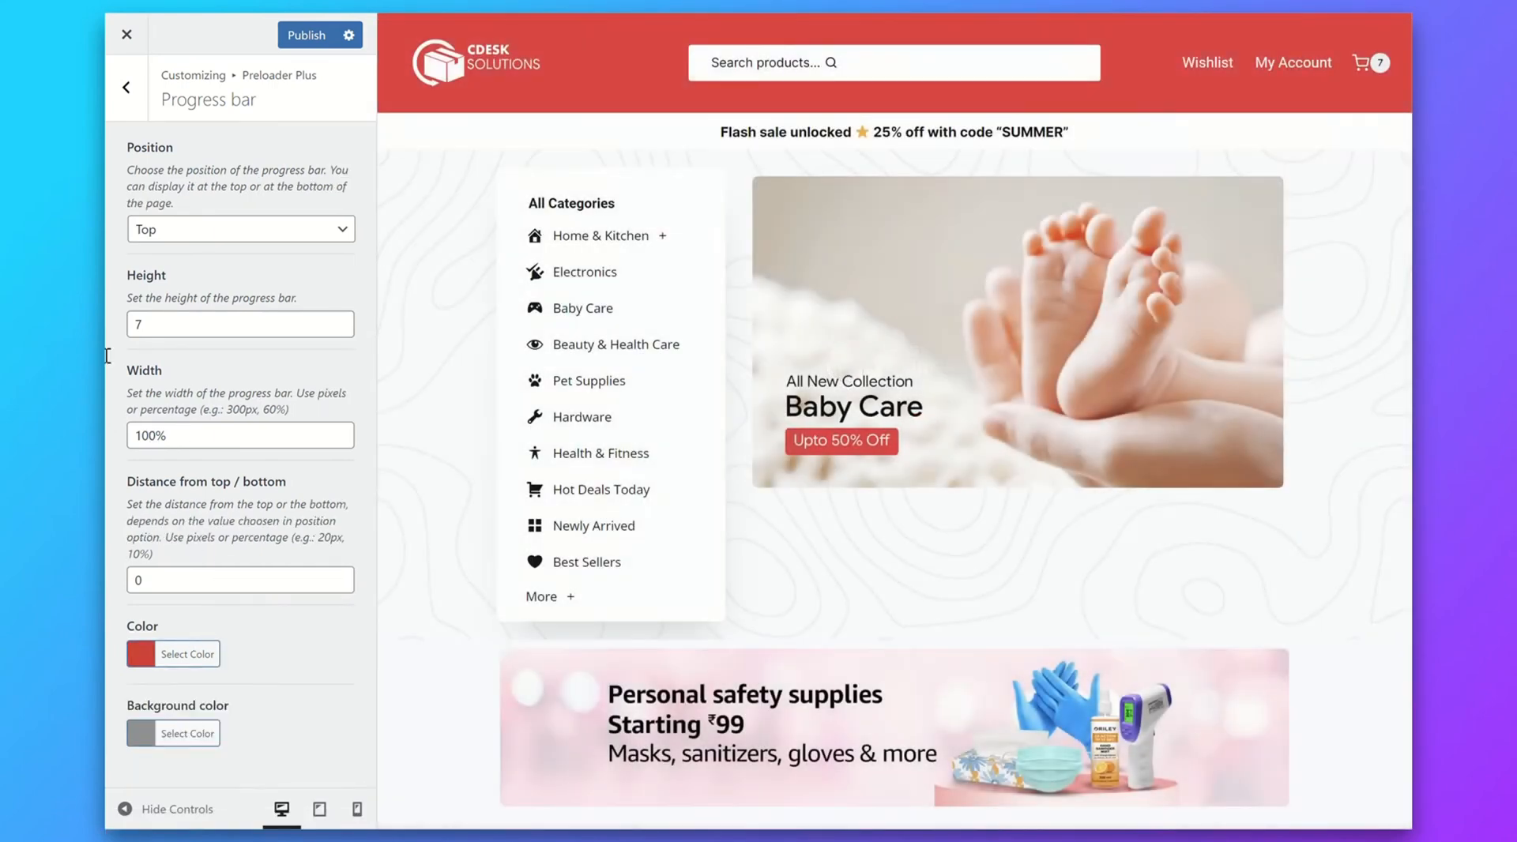
left_click(126, 87)
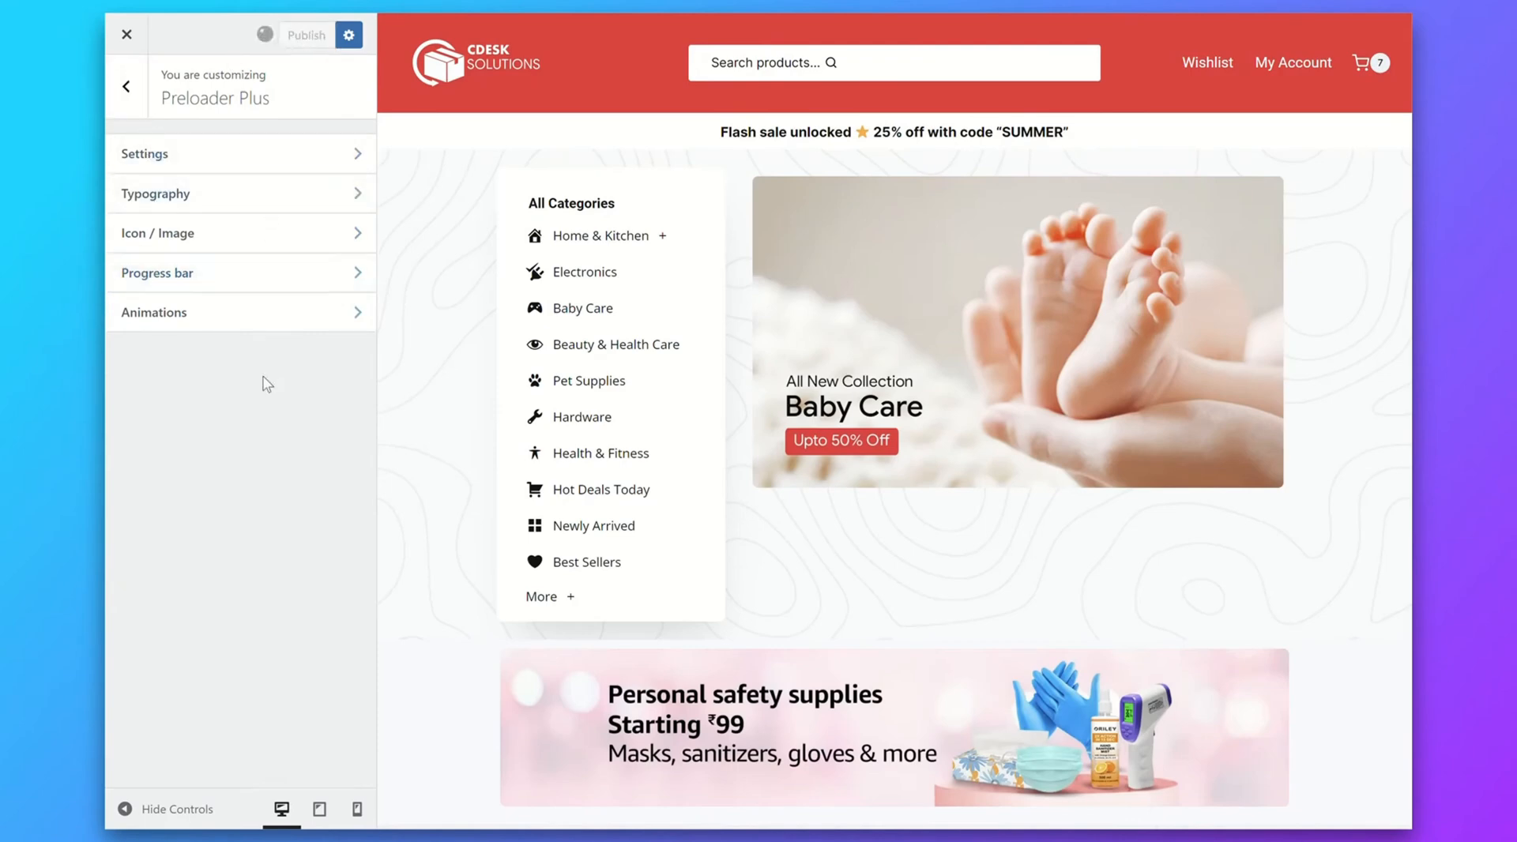
mouse_move(164, 430)
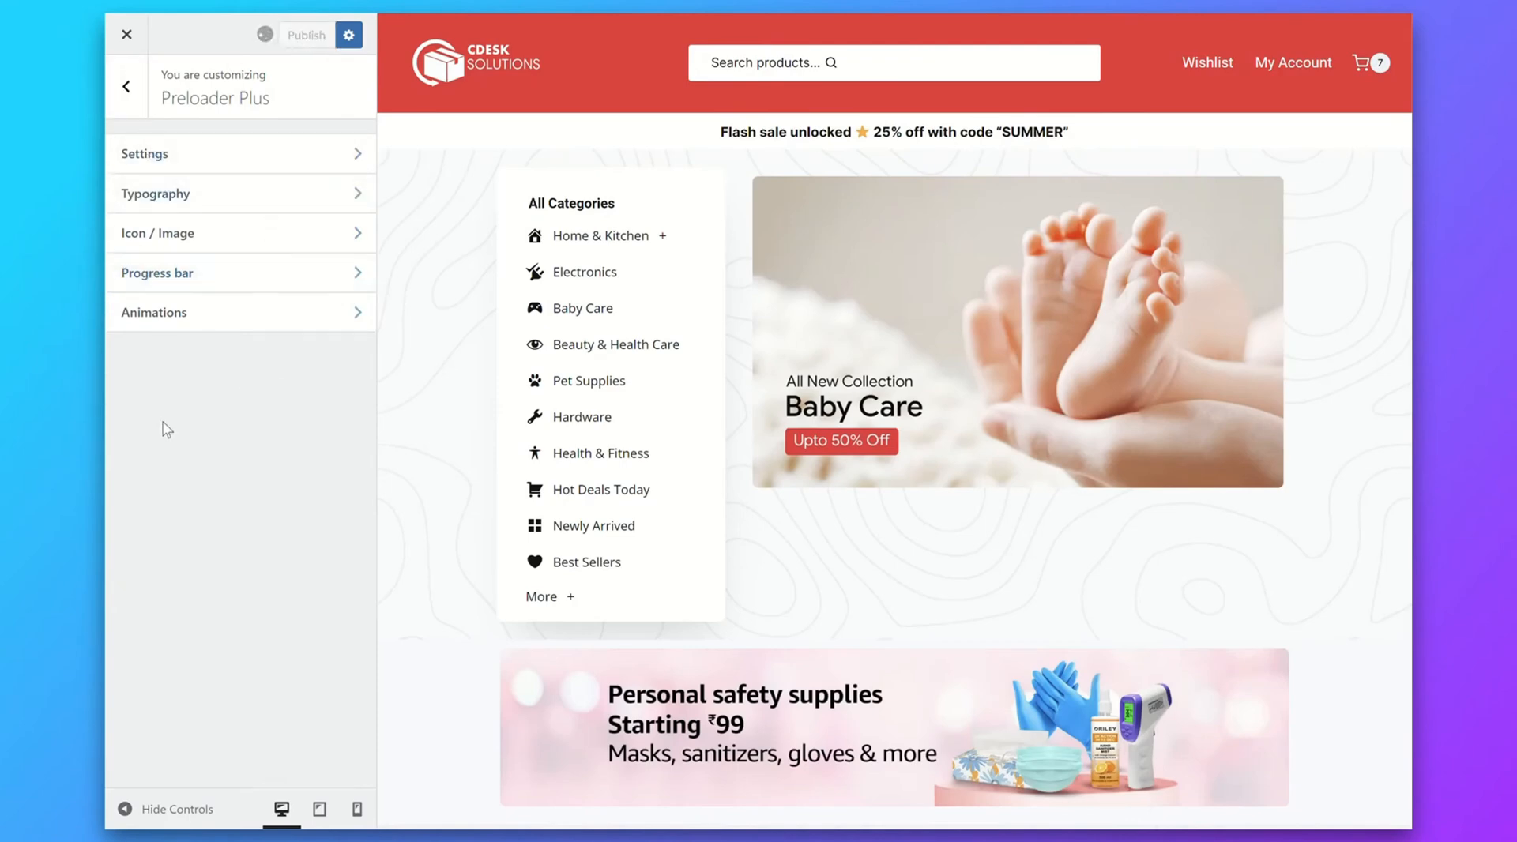
Publish the customizer changes so the preloader goes live
left_click(305, 33)
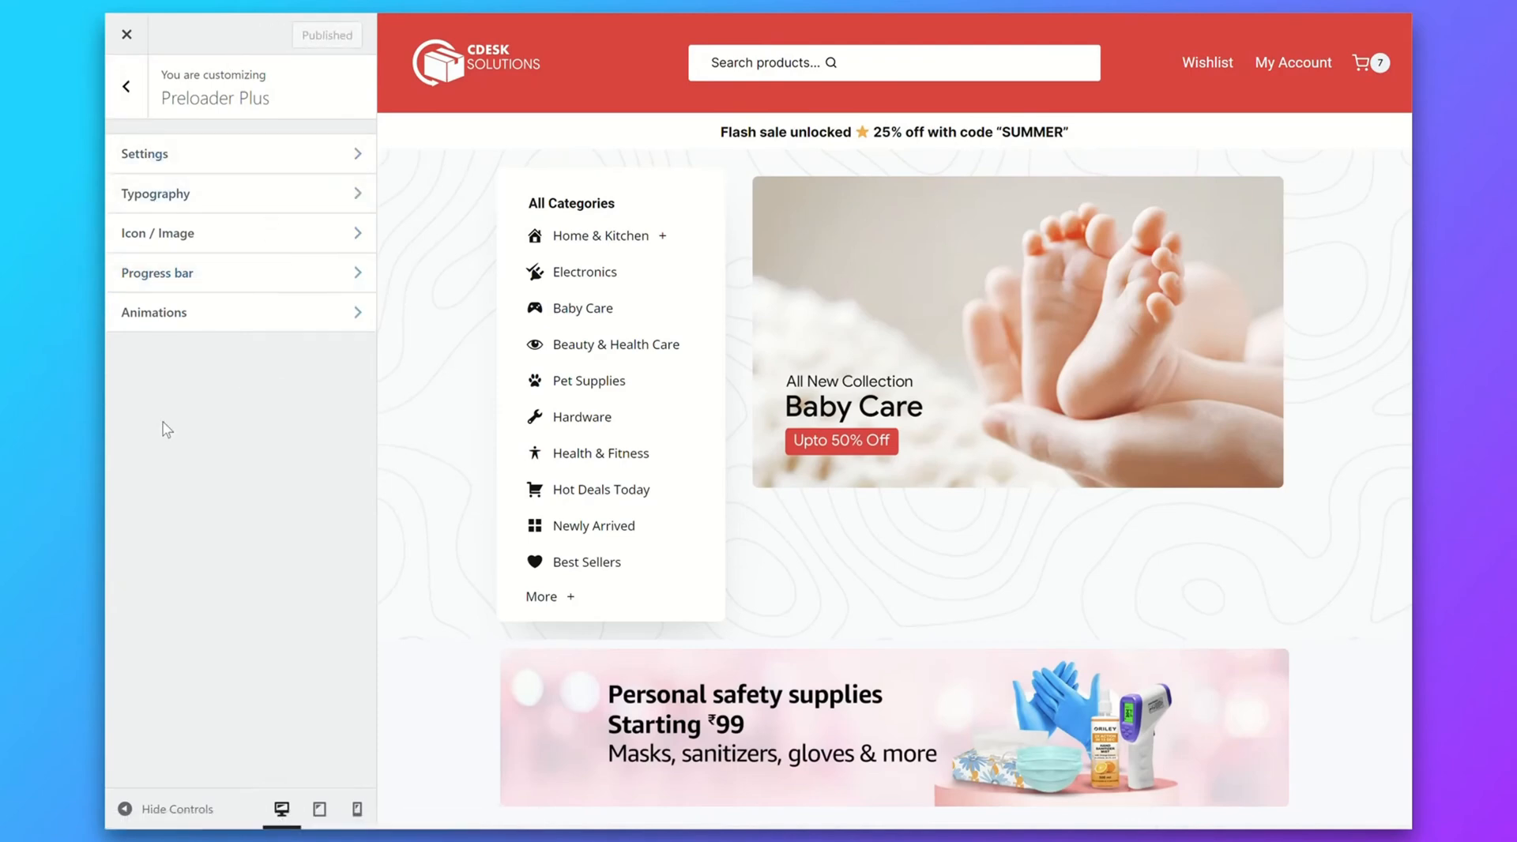